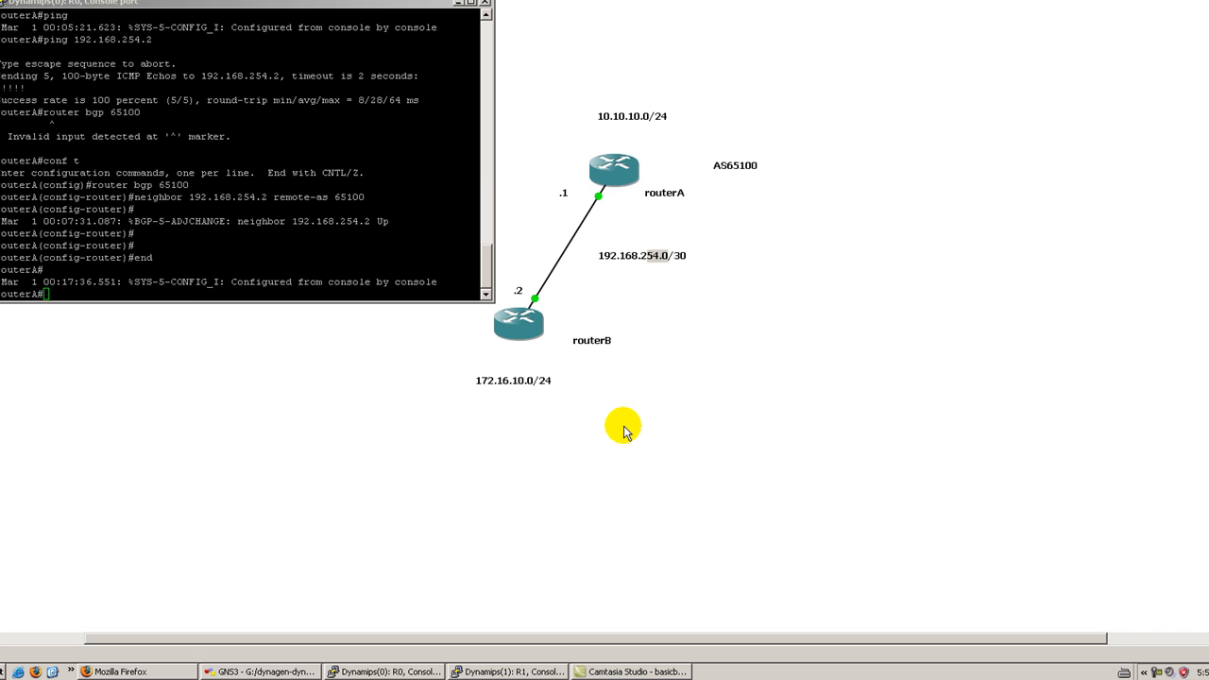
mouse_move(541, 397)
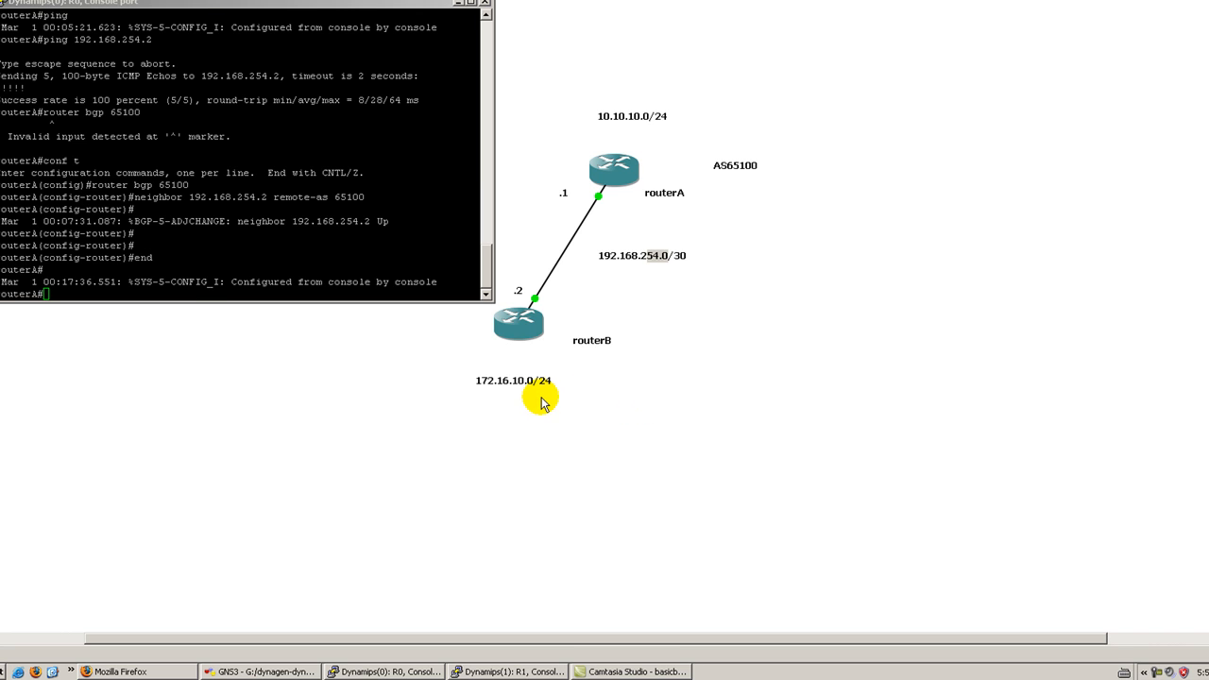
mouse_move(536, 393)
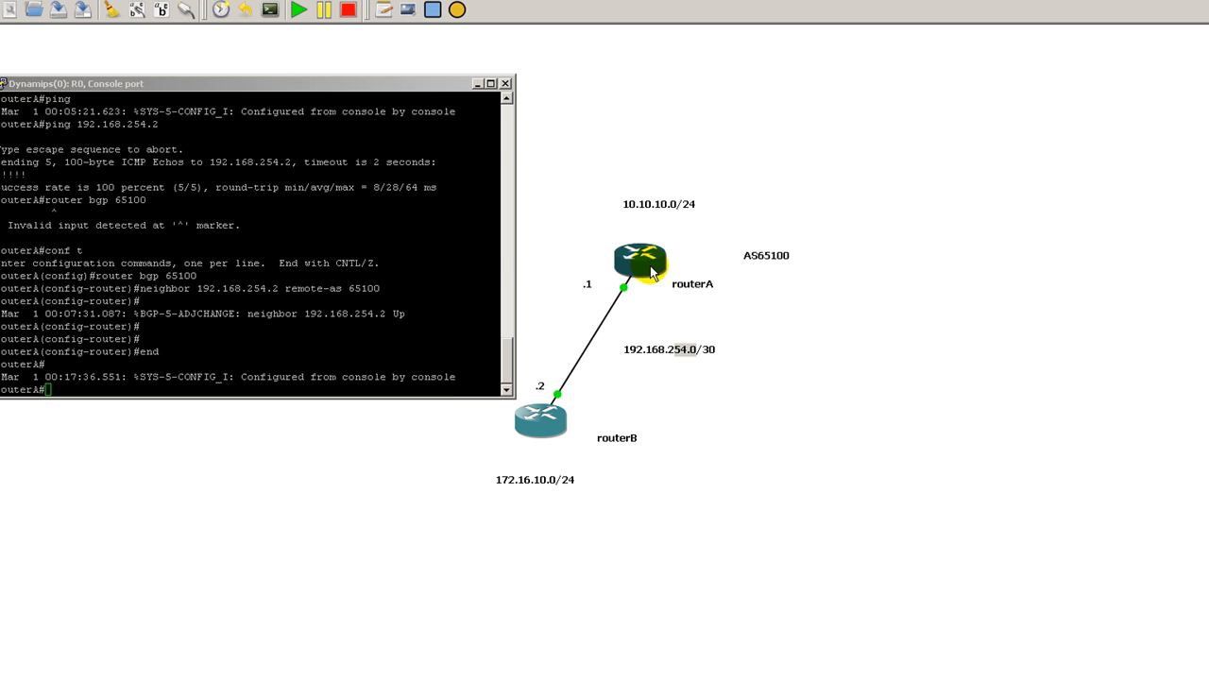
Step: Enter global configuration on routerA and exit the BGP 65100 context
left_click(546, 416)
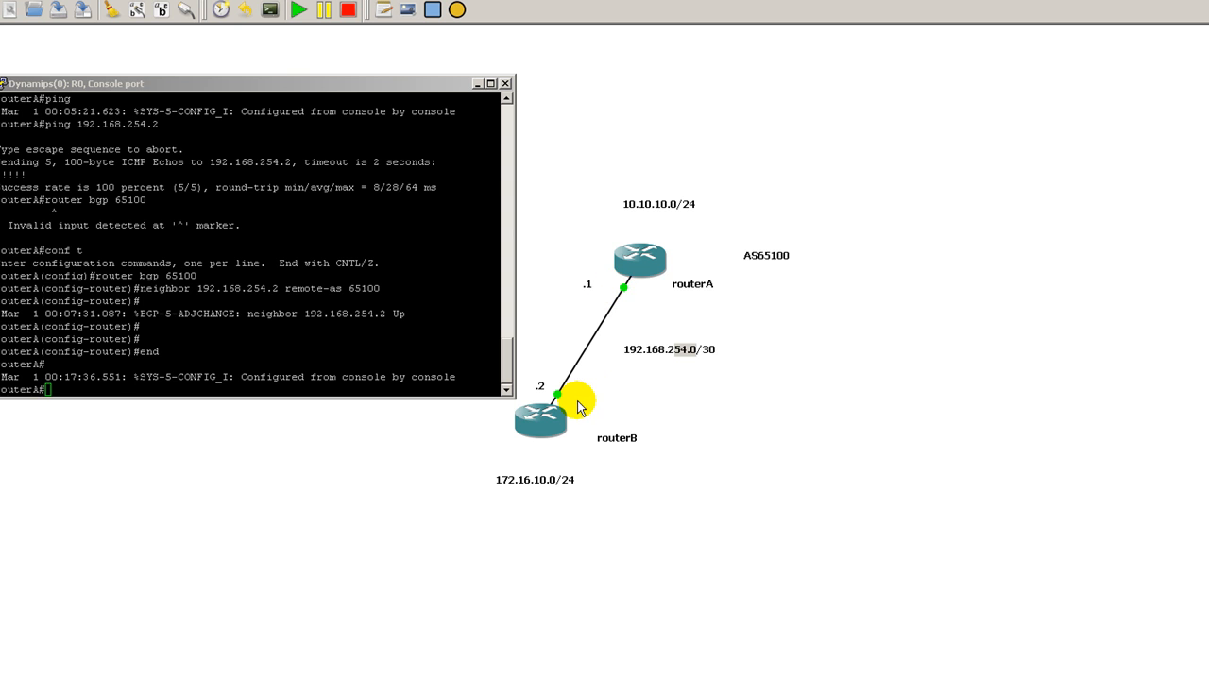
mouse_move(776, 282)
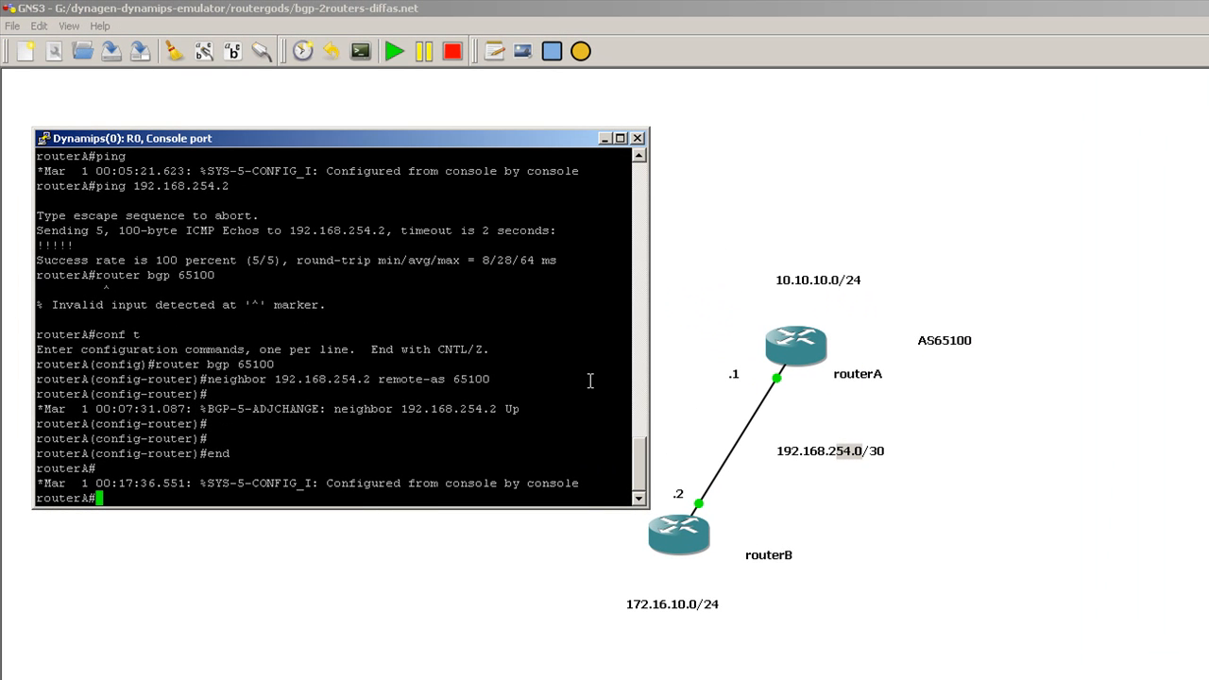
type("conf t")
type("router bgp")
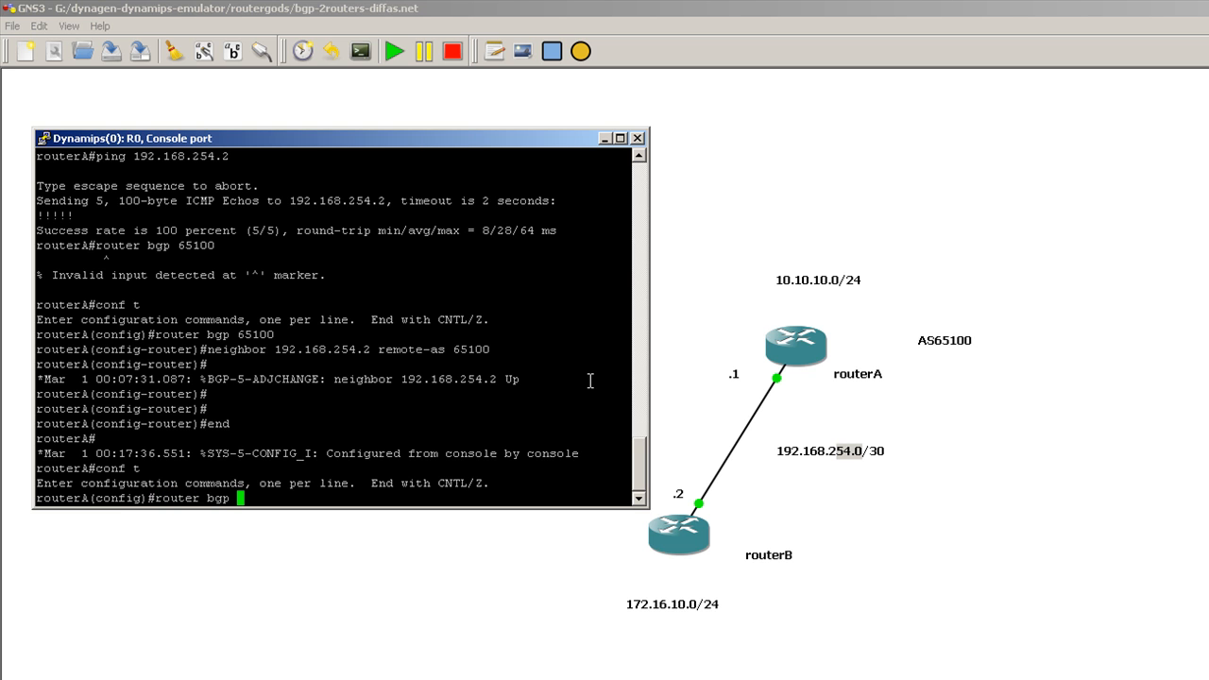
type("6")
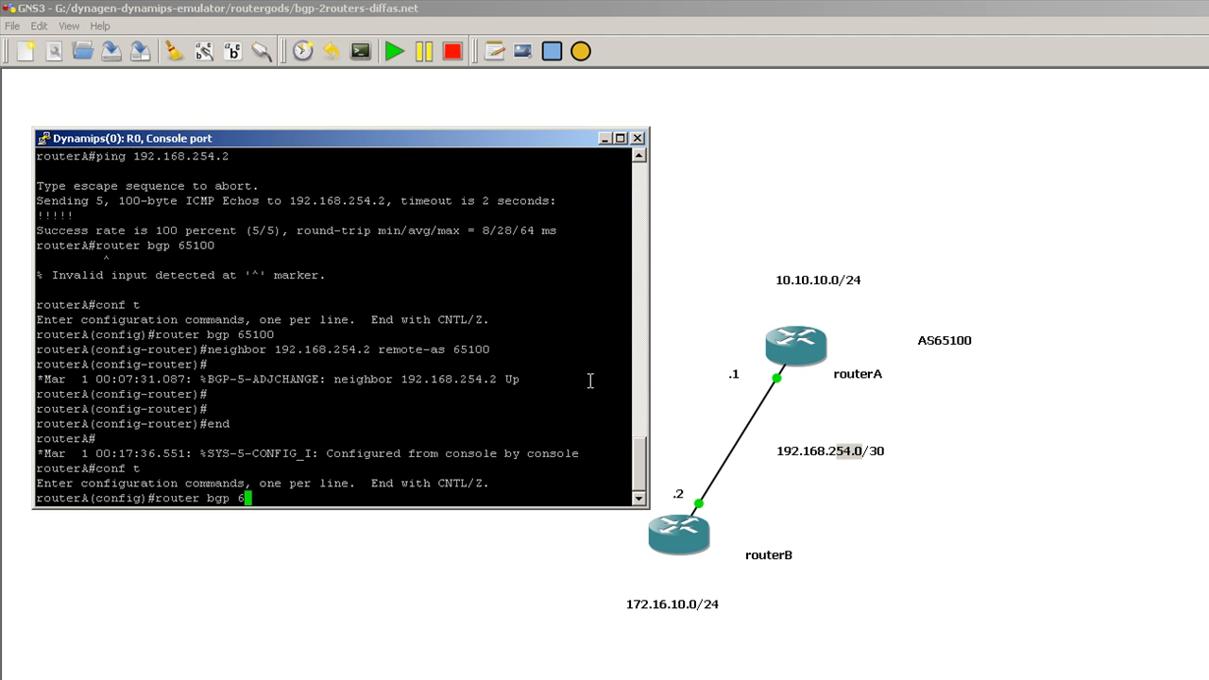
type("5100")
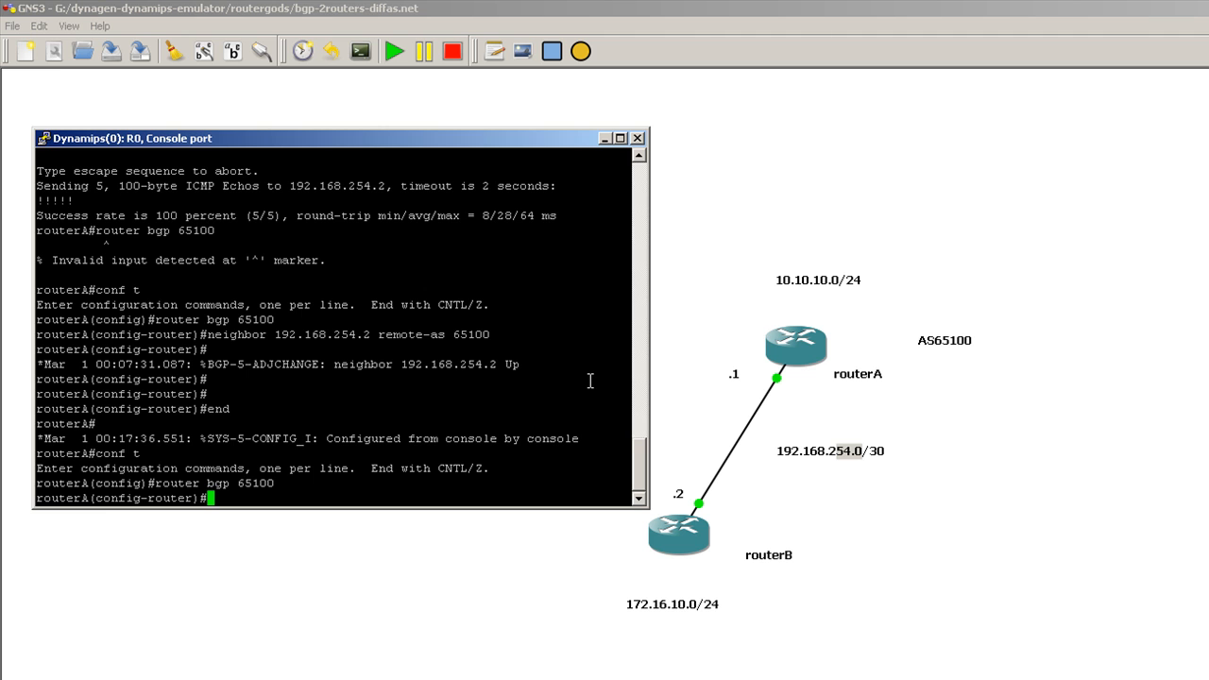
type("exit")
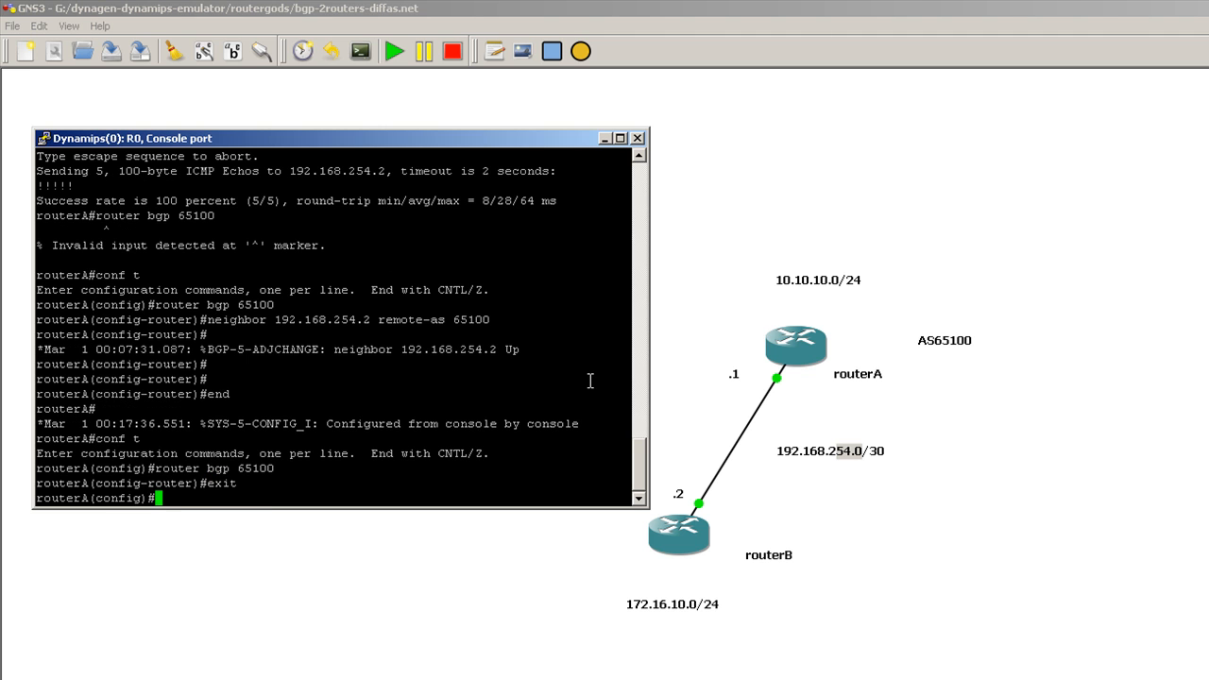
Step: Create interface Loopback1 with address 10.10.10.1 255.255.255.0
type("interface loop")
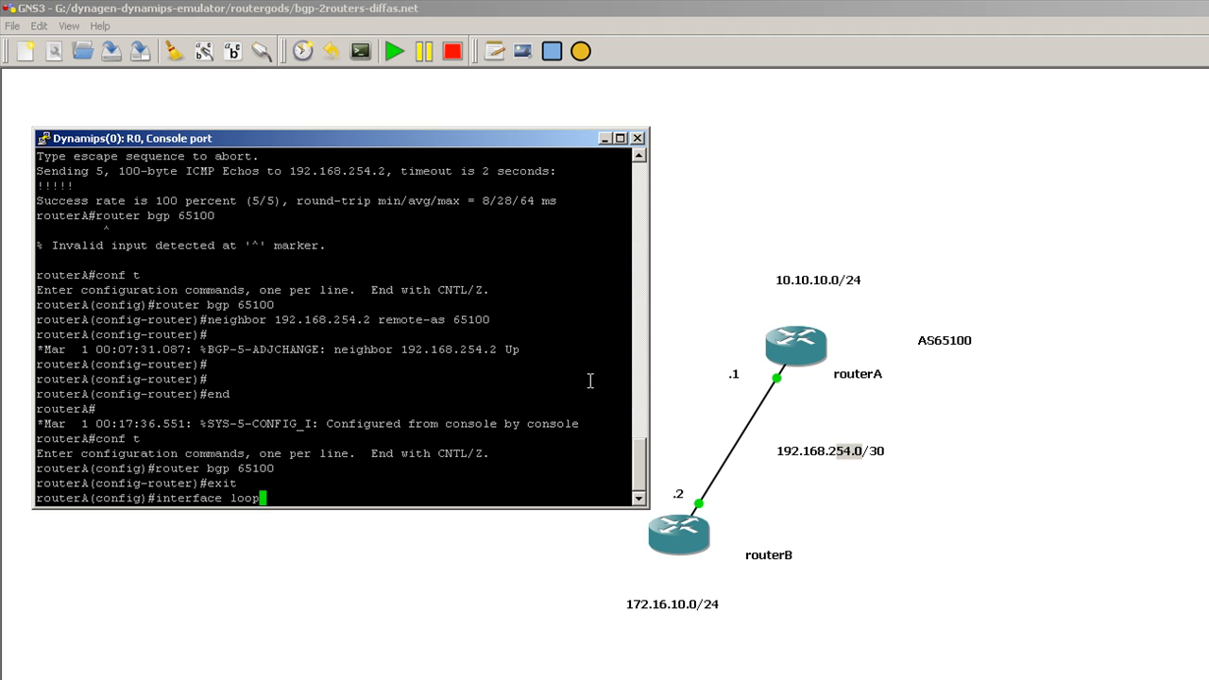
type("back1")
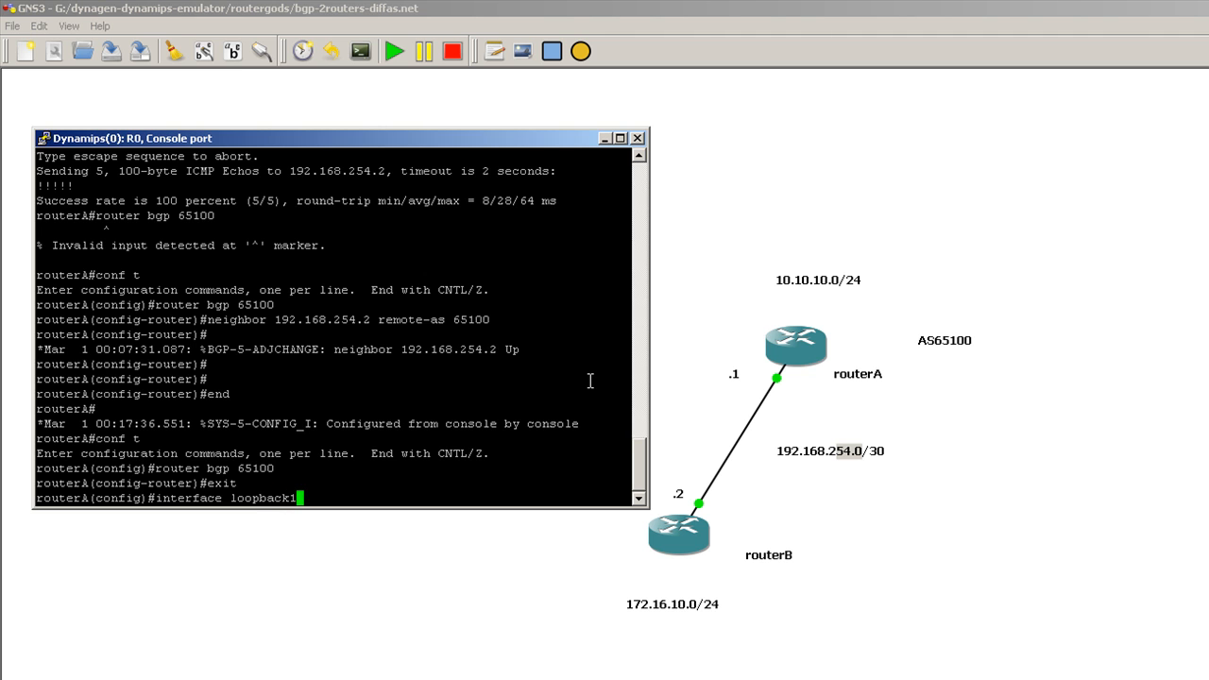
type("ip address")
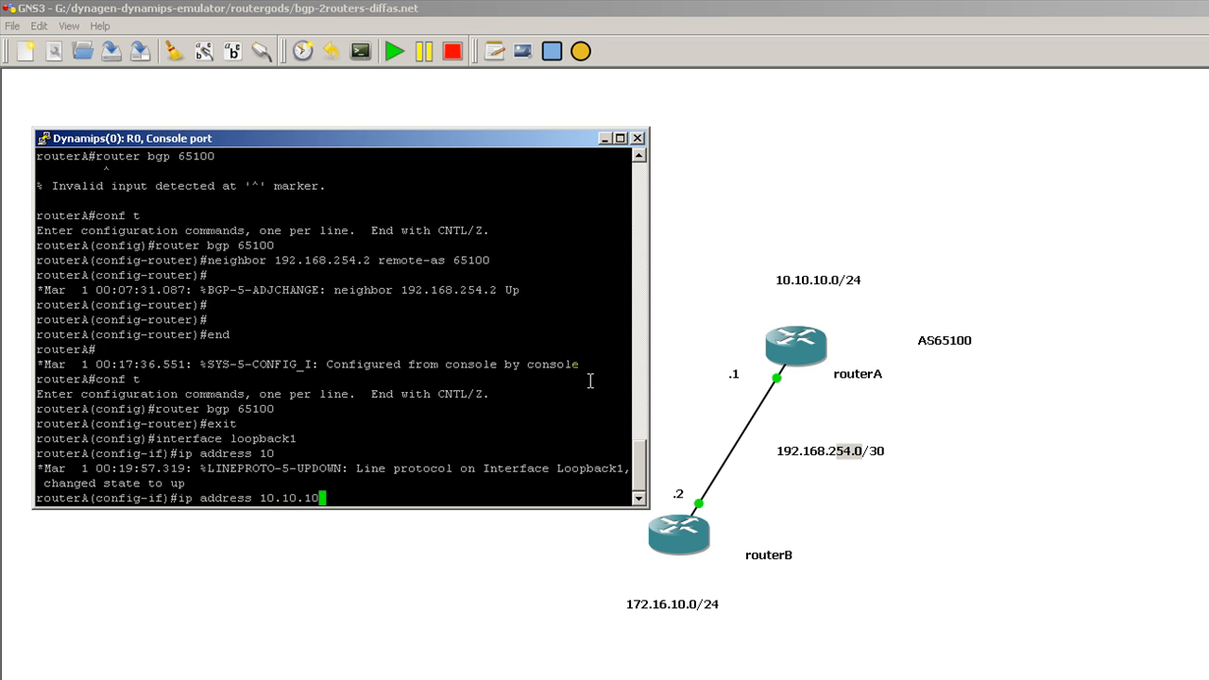
type(".1")
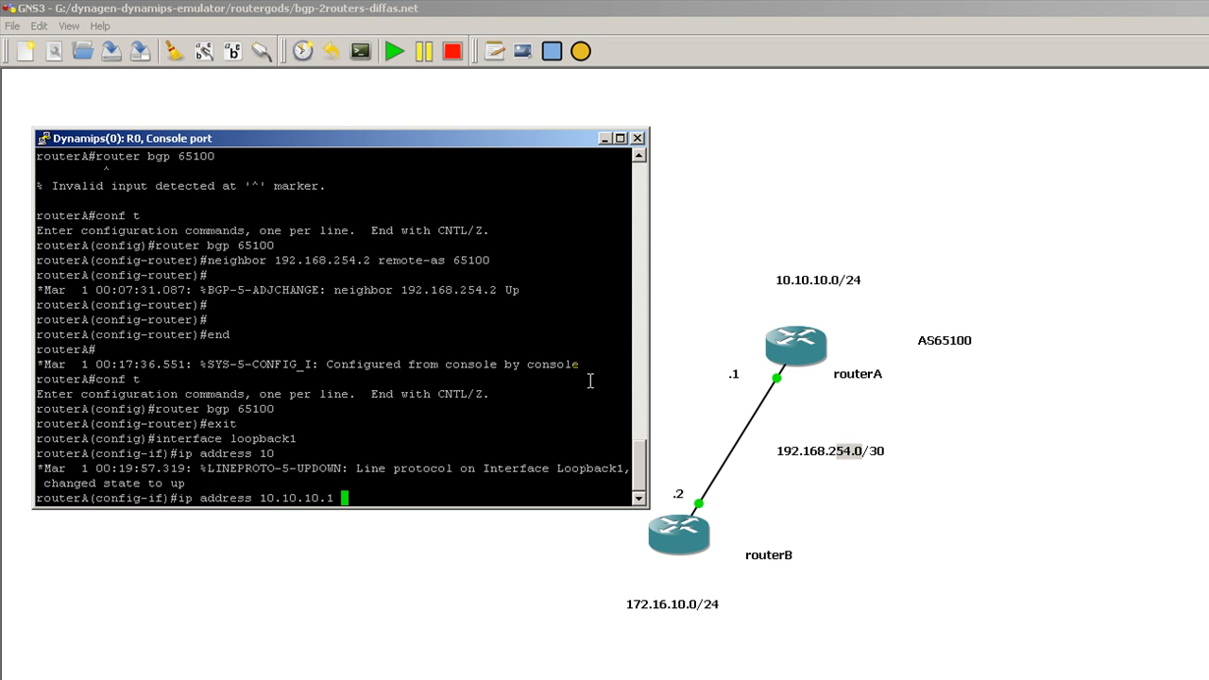
type("255.255.255.0")
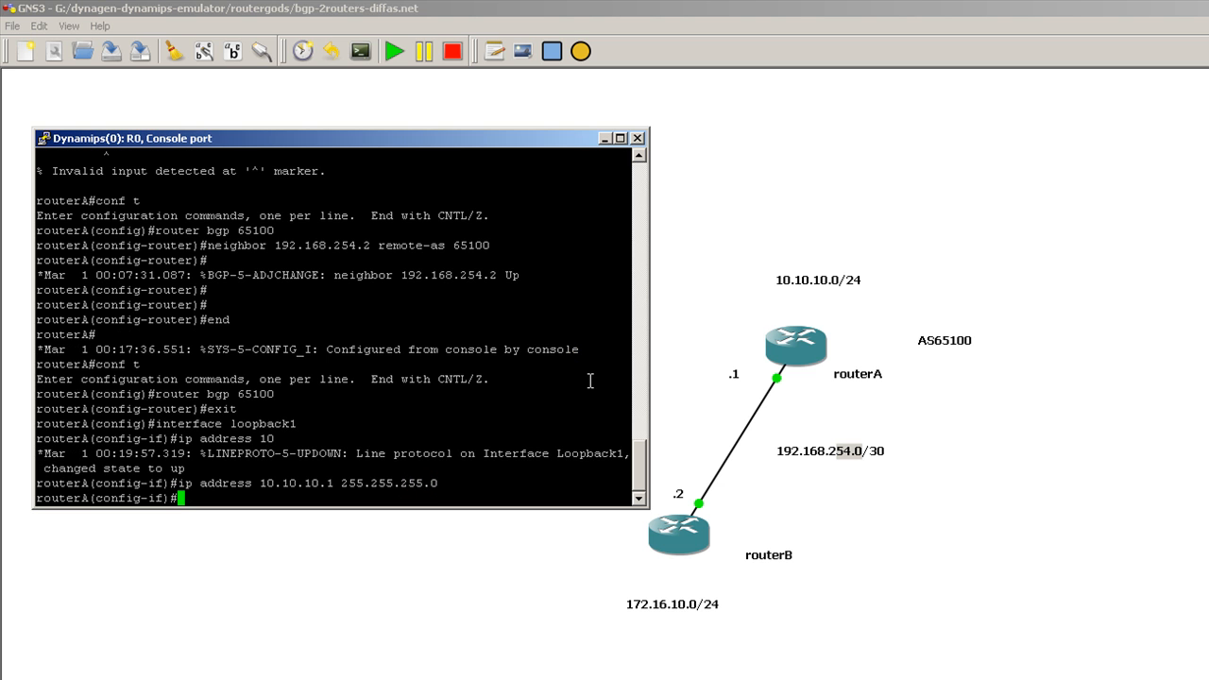
Step: Under router bgp 65100, add network 10.10.10.0 mask 255.255.255.0, then leave configuration mode
type("router")
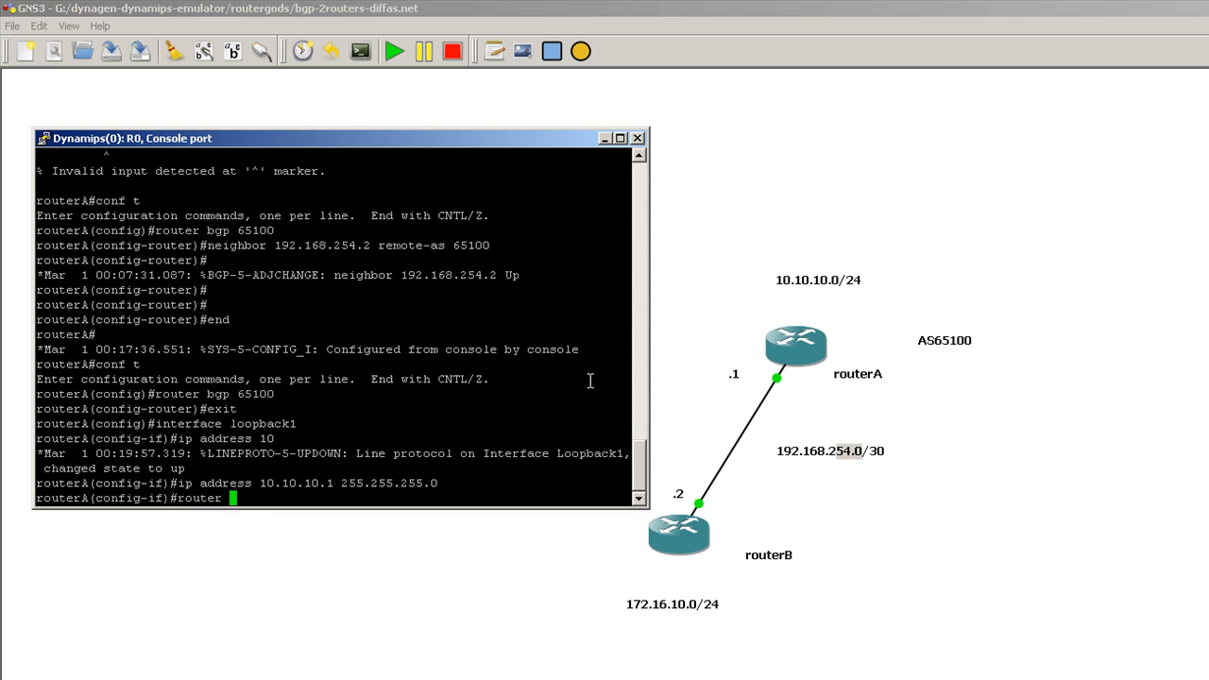
type("bgp 65100")
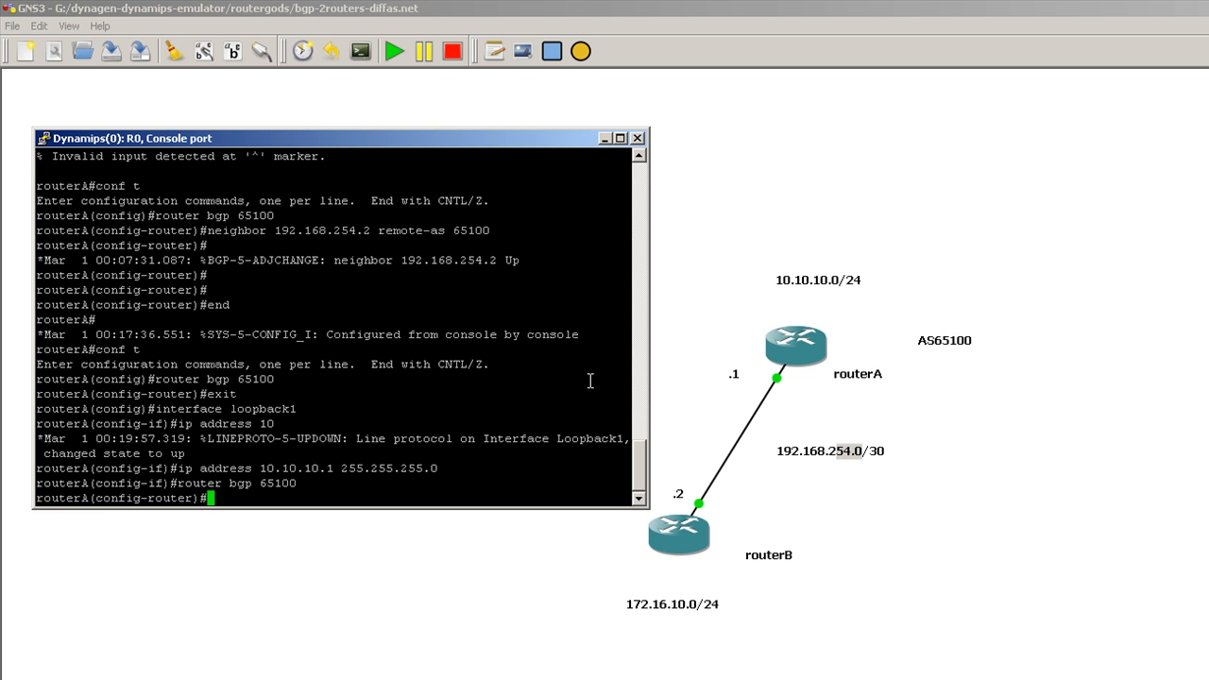
type("network")
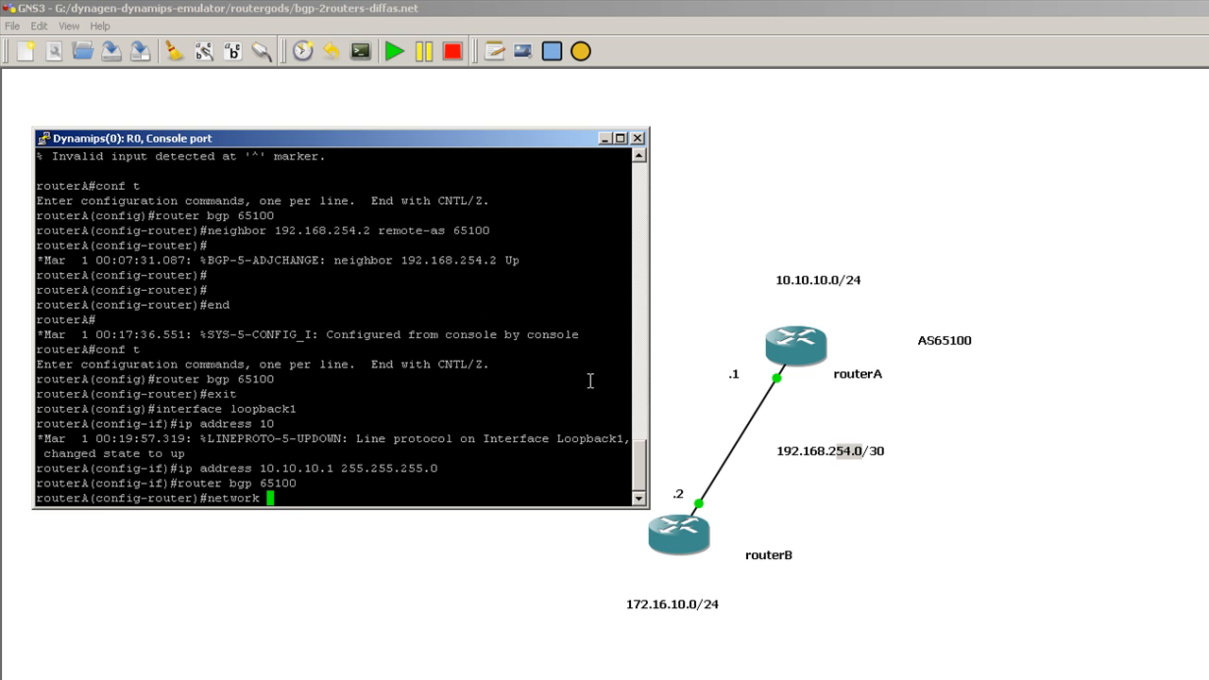
type("10.10")
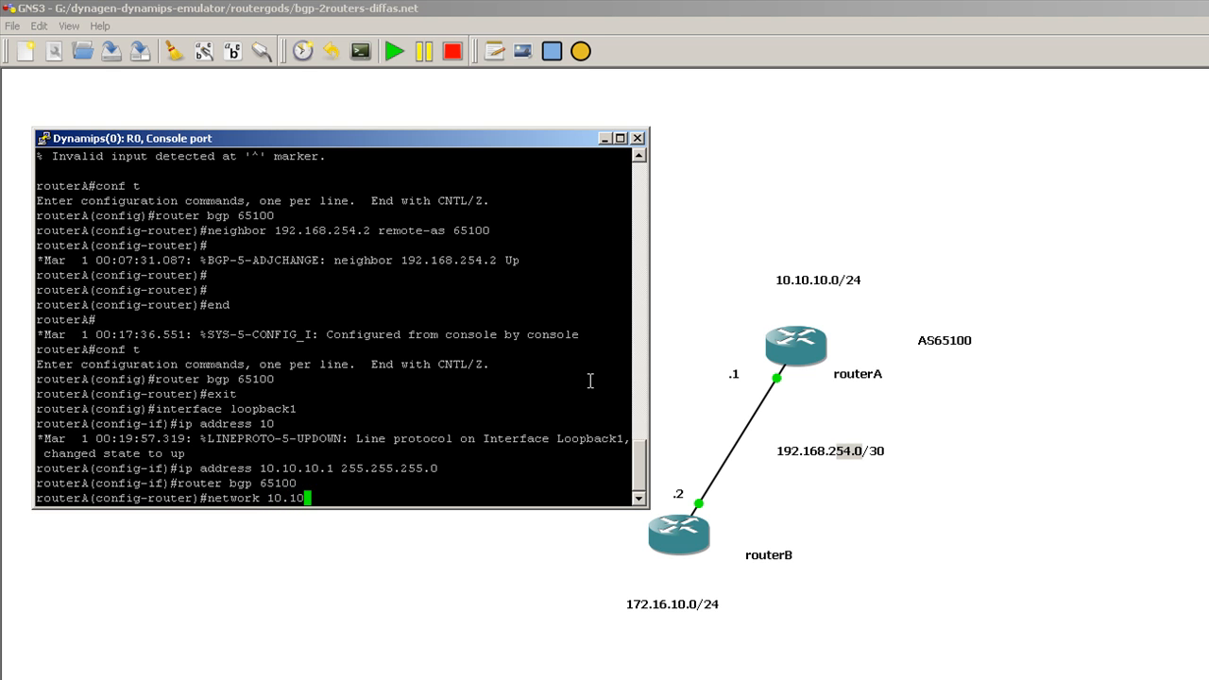
type(".10")
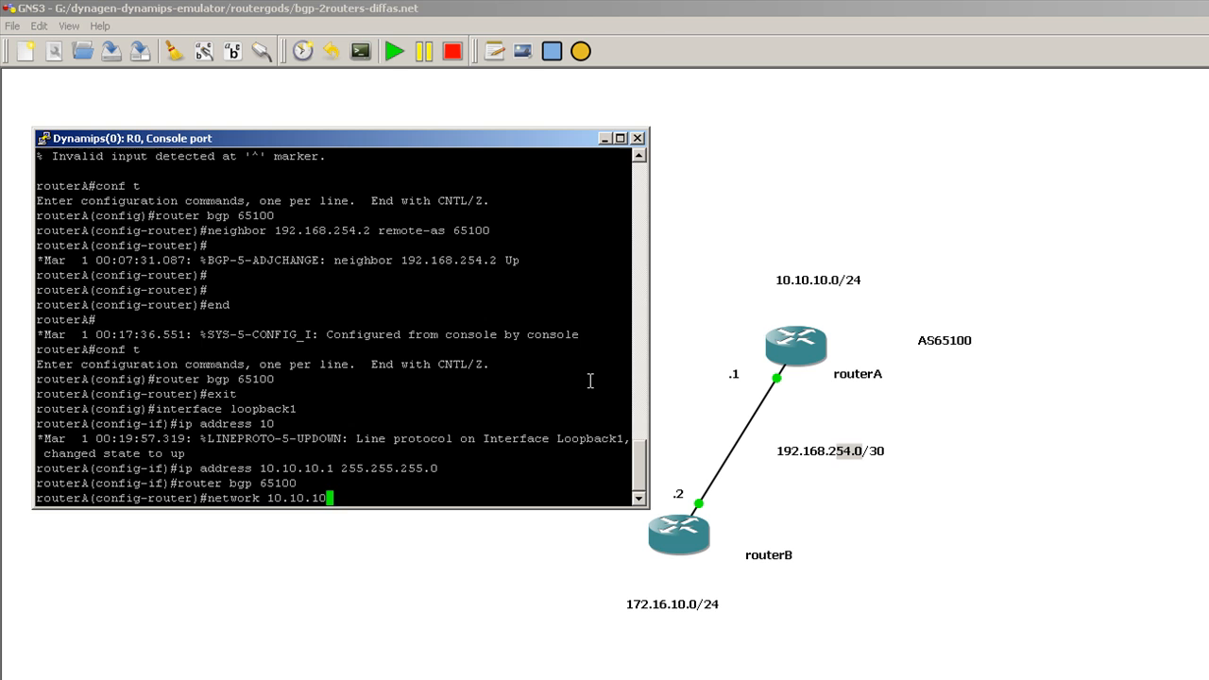
type("0")
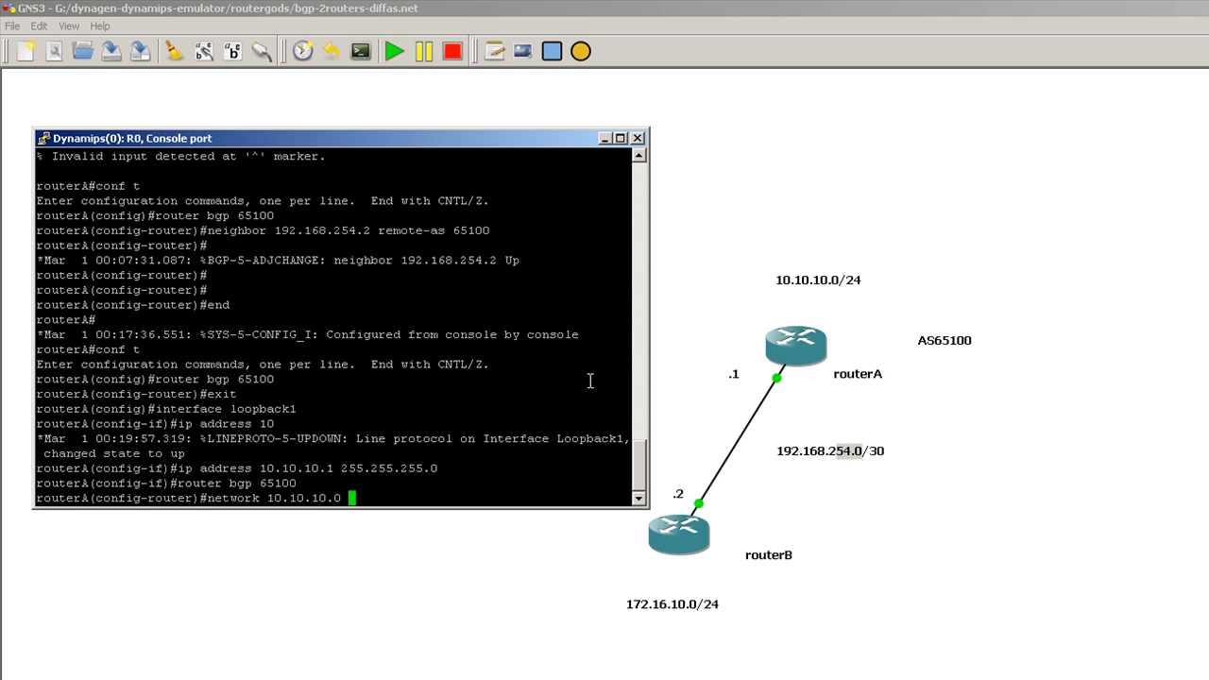
type("mask")
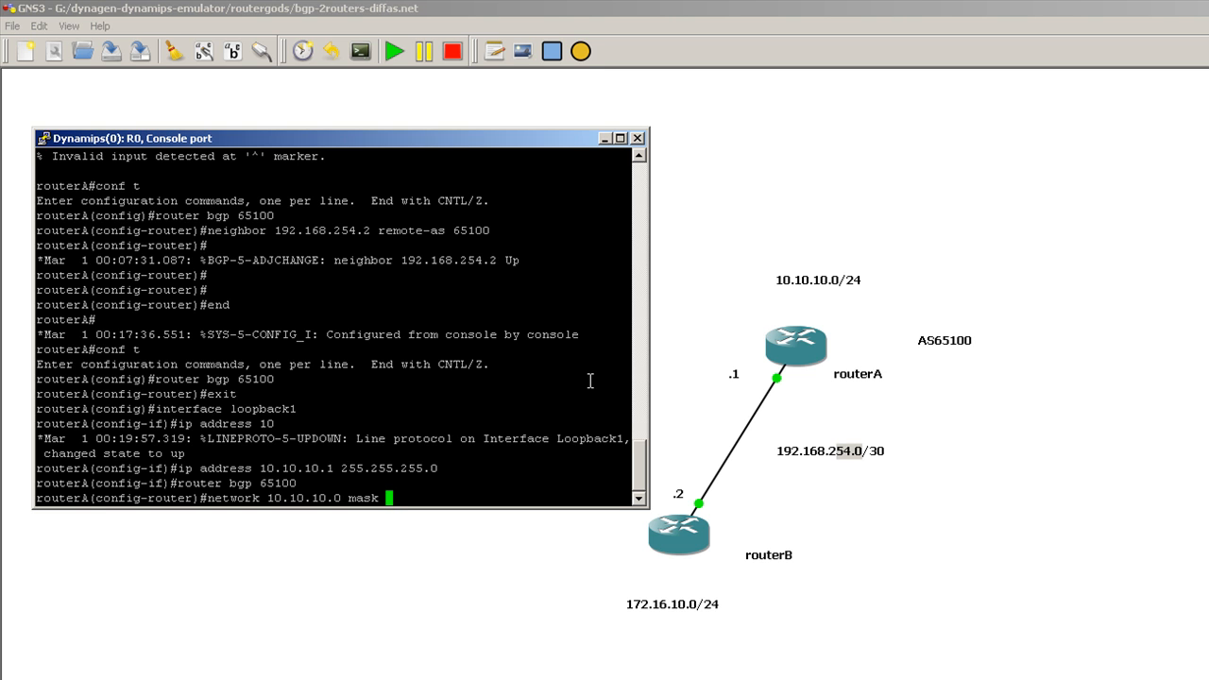
type("25")
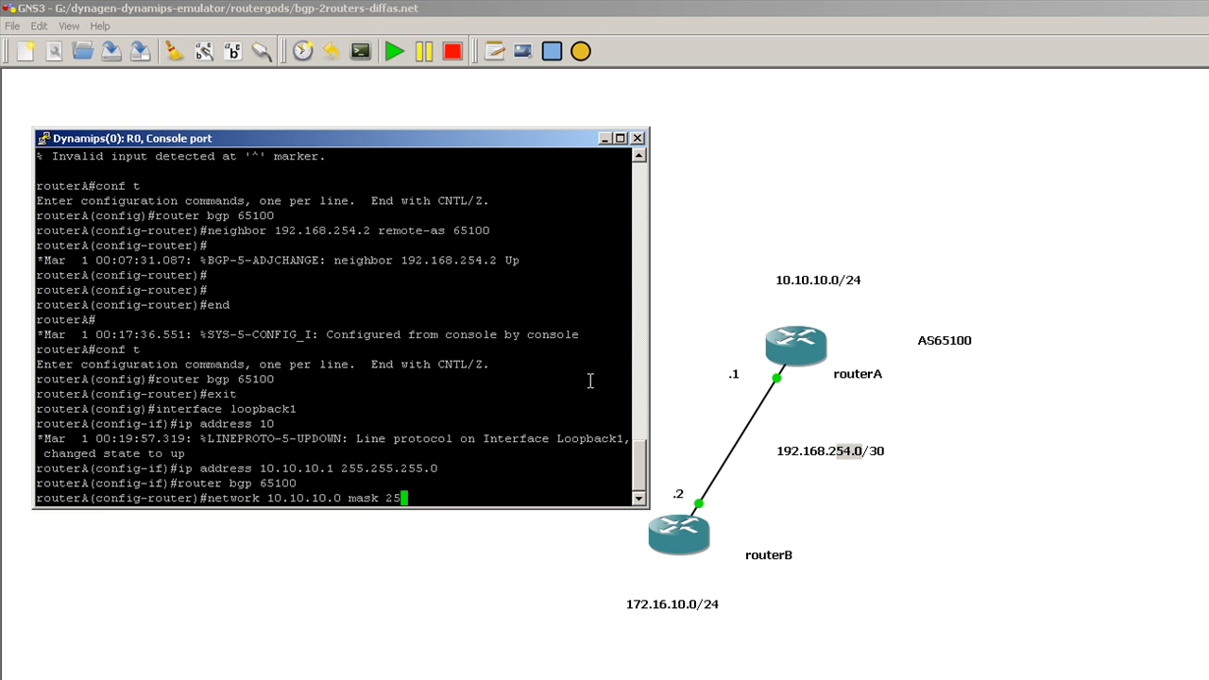
type("5.255.255.0")
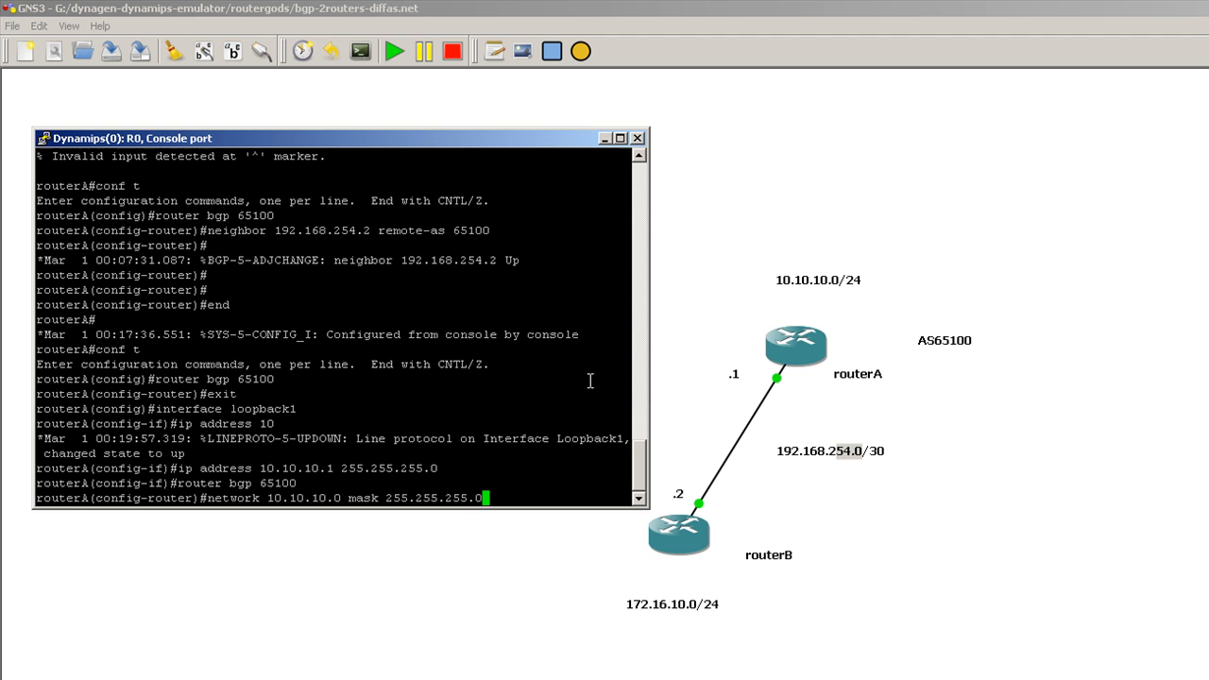
key("enter")
type("end")
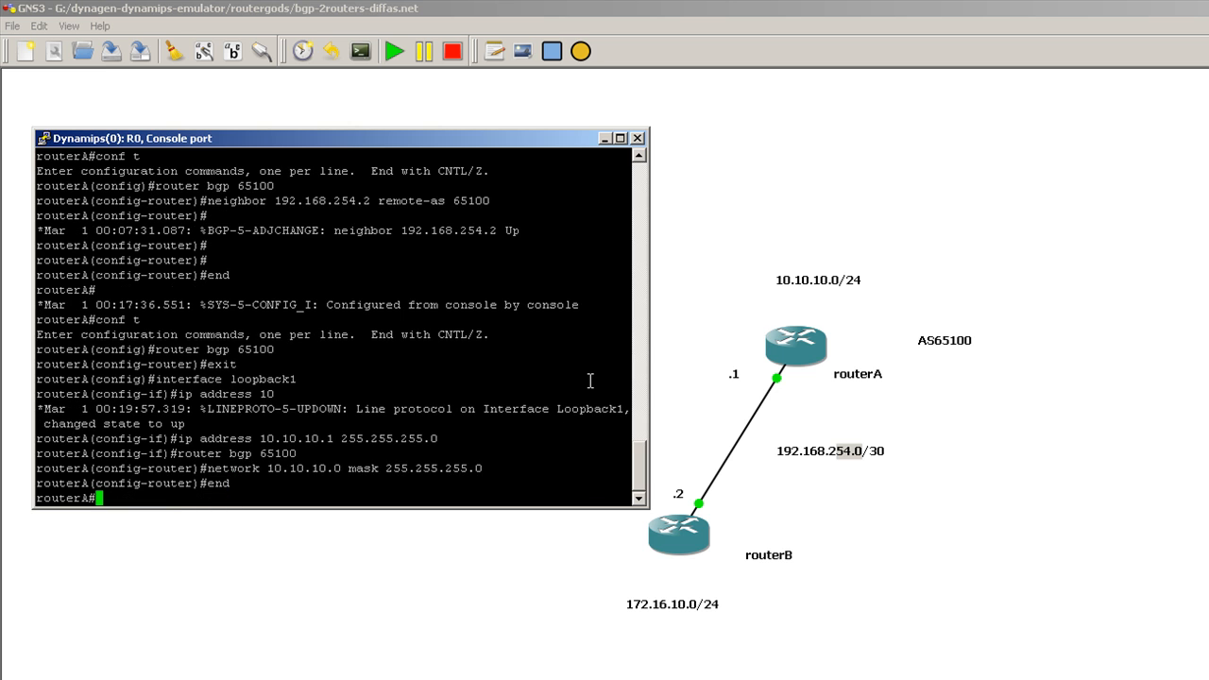
key("Return")
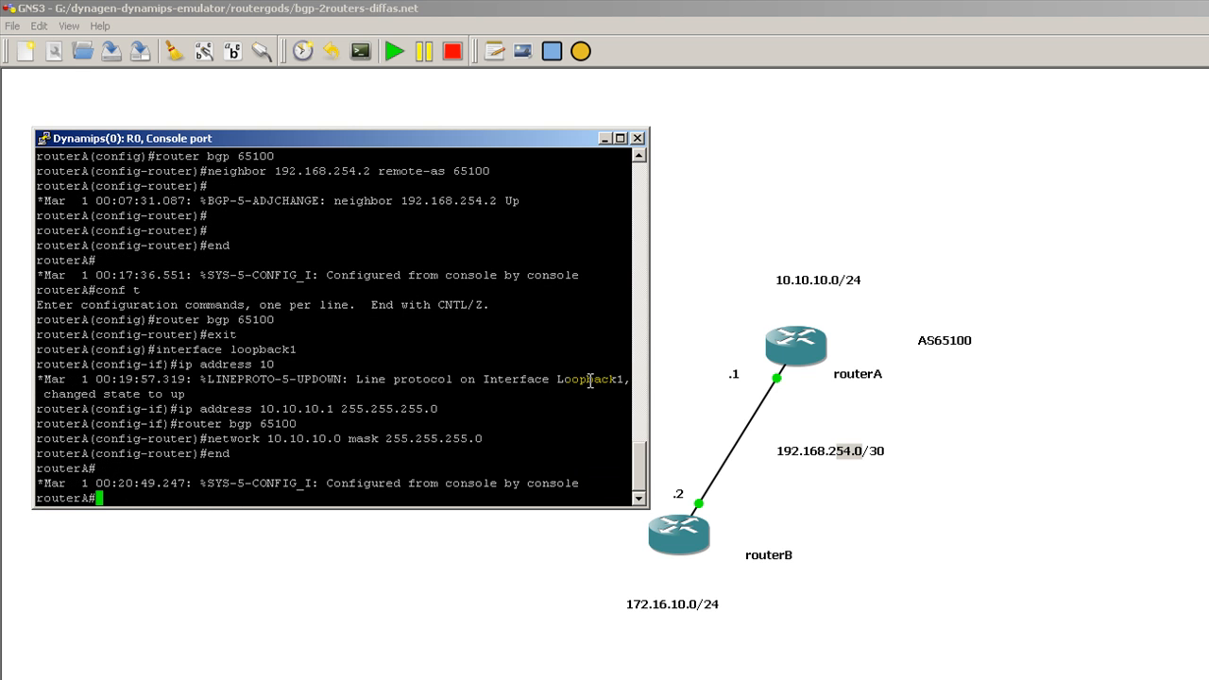
Step: Run show ip route on routerA to list 10.10.10.0/24 and 192.168.254.0/30
type("show ip route")
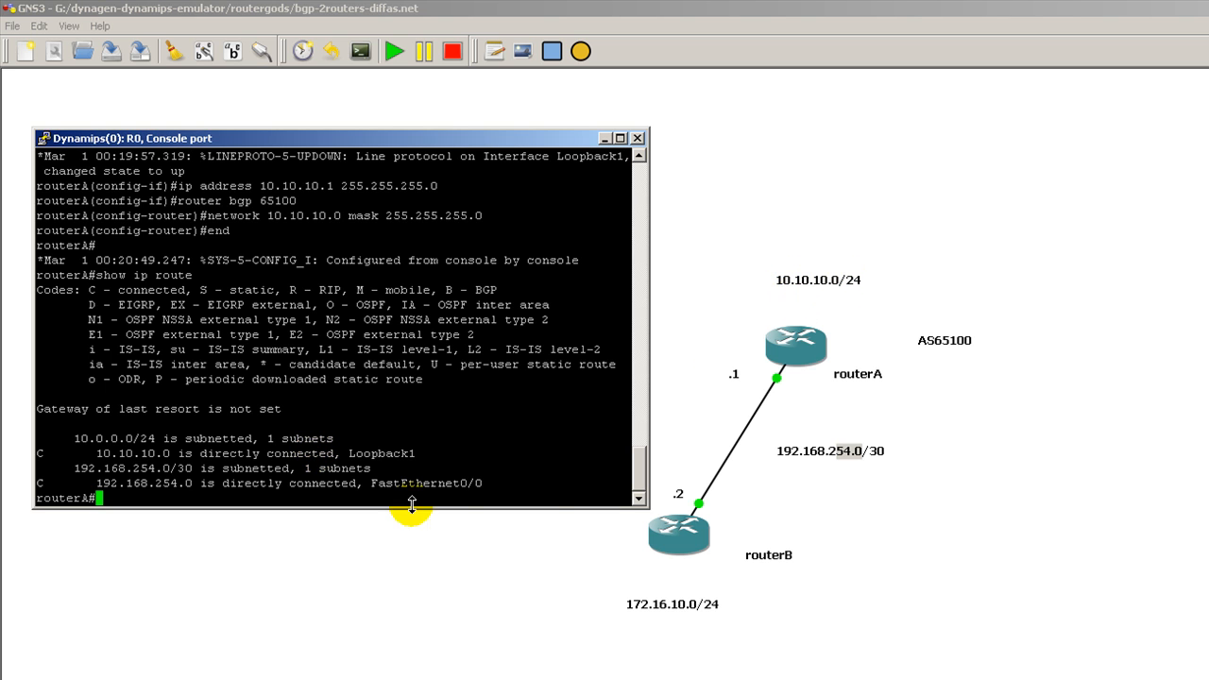
mouse_move(737, 493)
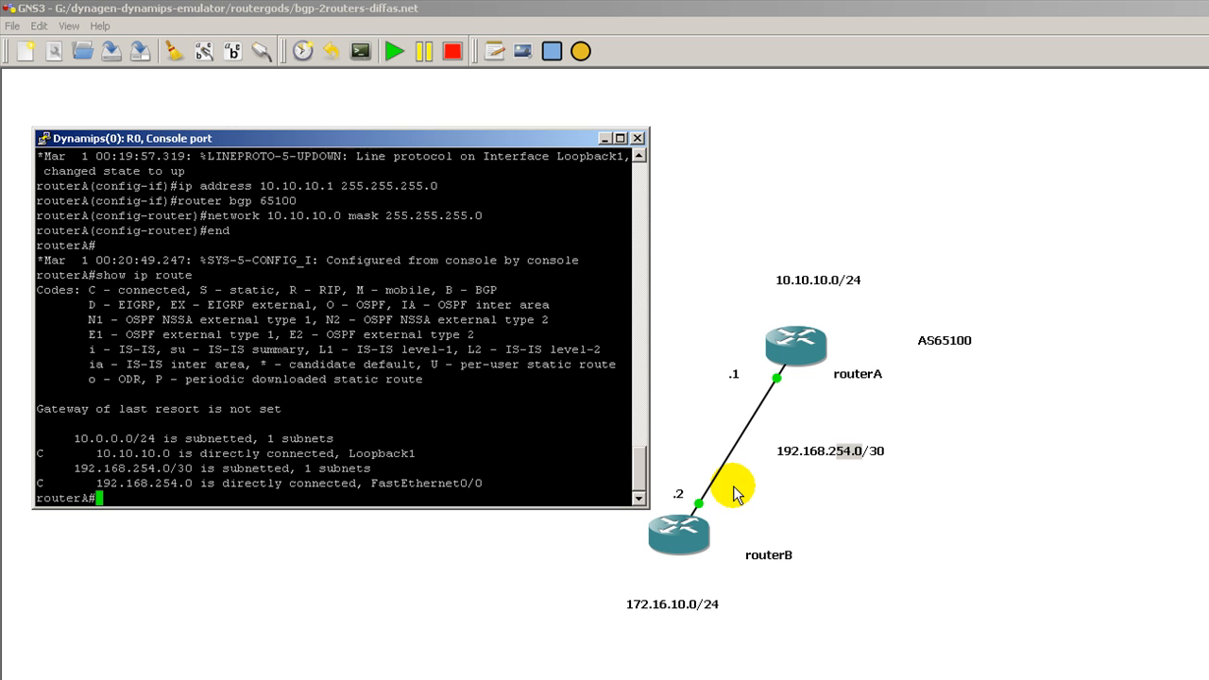
mouse_move(743, 513)
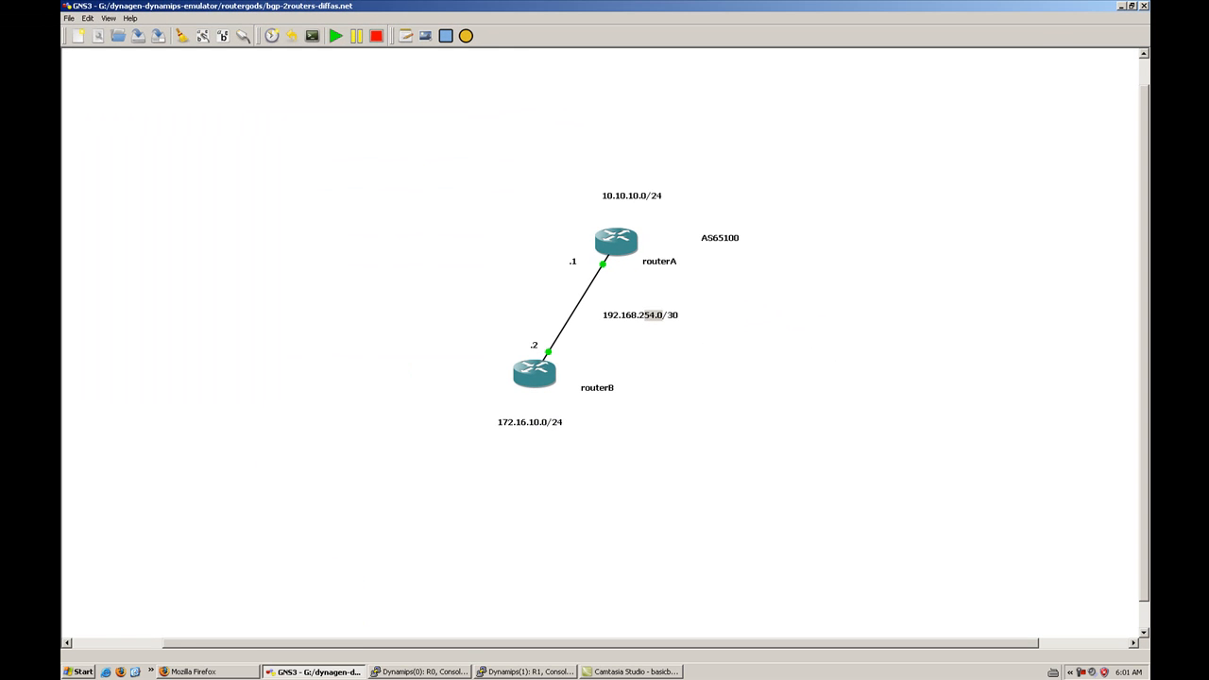
Step: On routerB's console, give Loopback1 the address 172.16.10.1 255.255.255.0
left_click(524, 672)
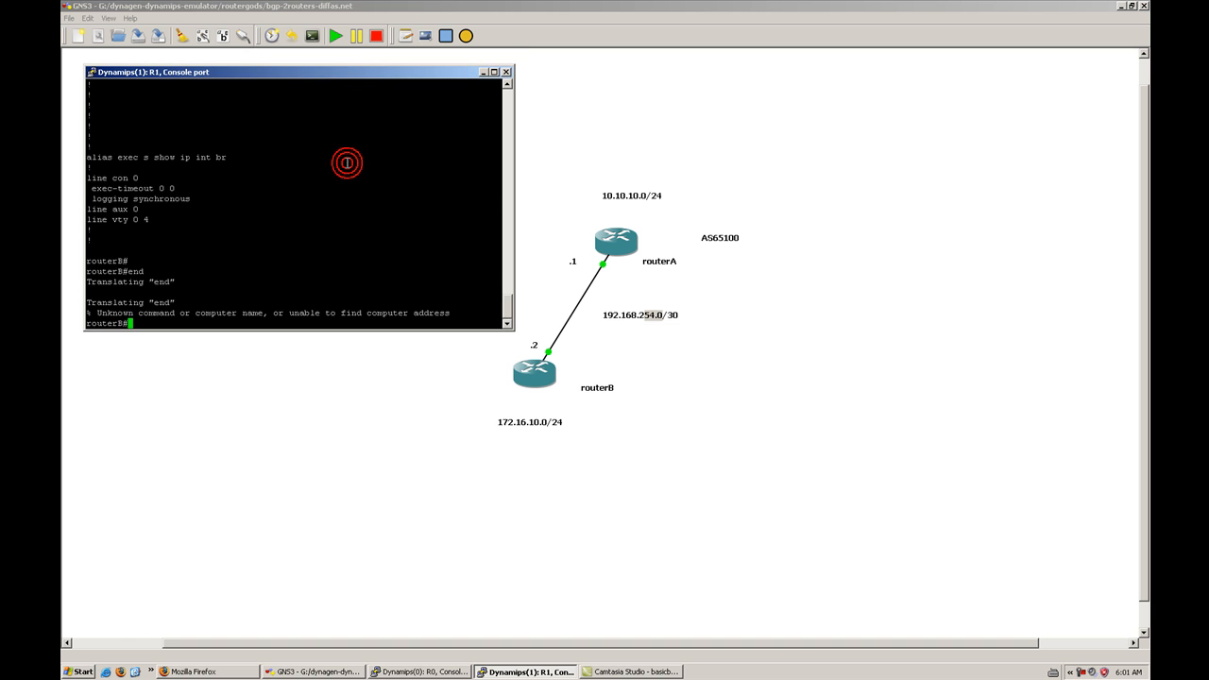
type("conf t")
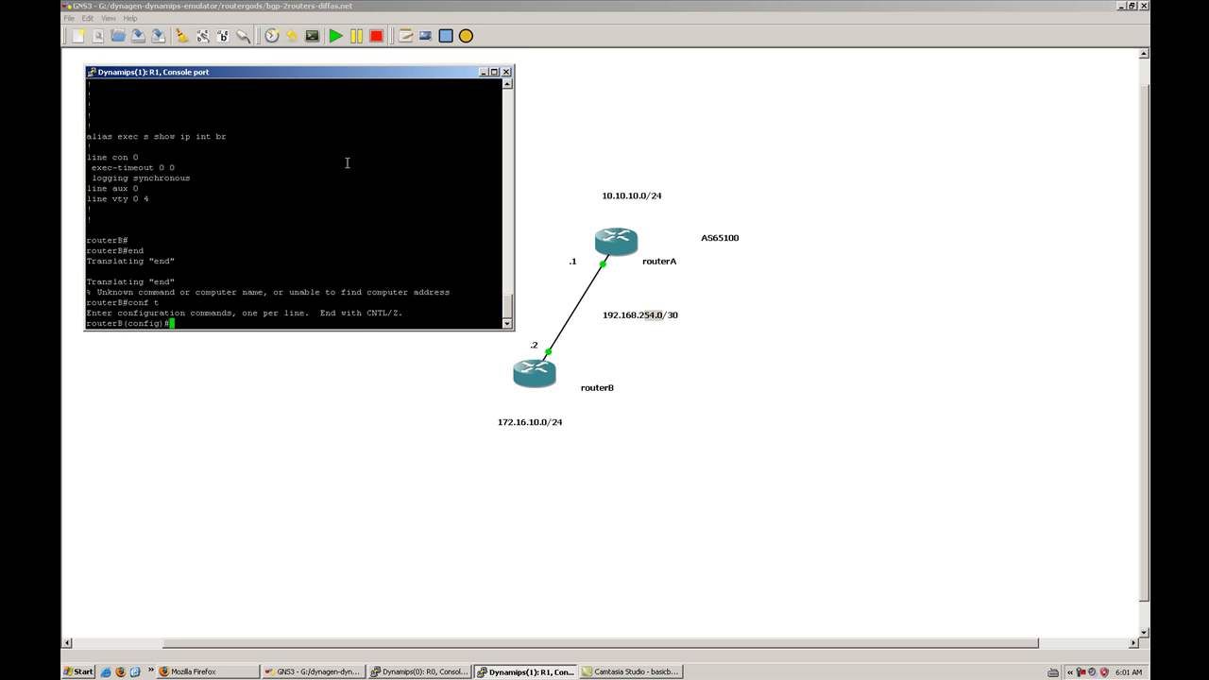
type("interface loopback1")
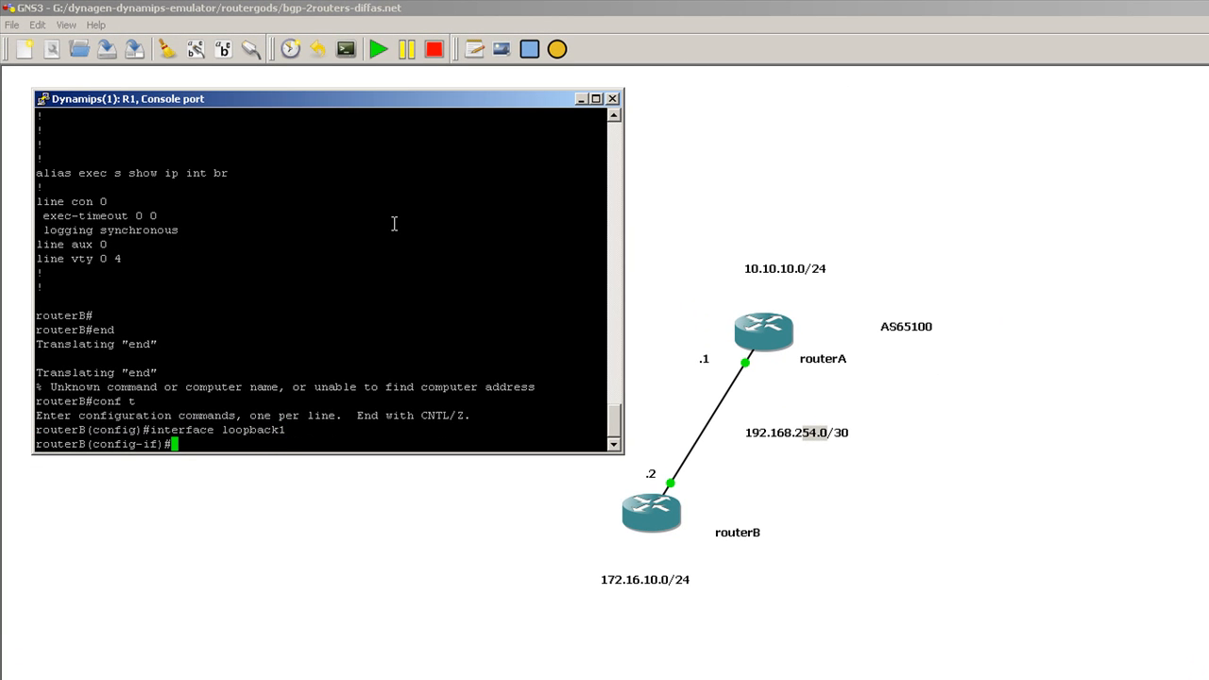
type("ip address")
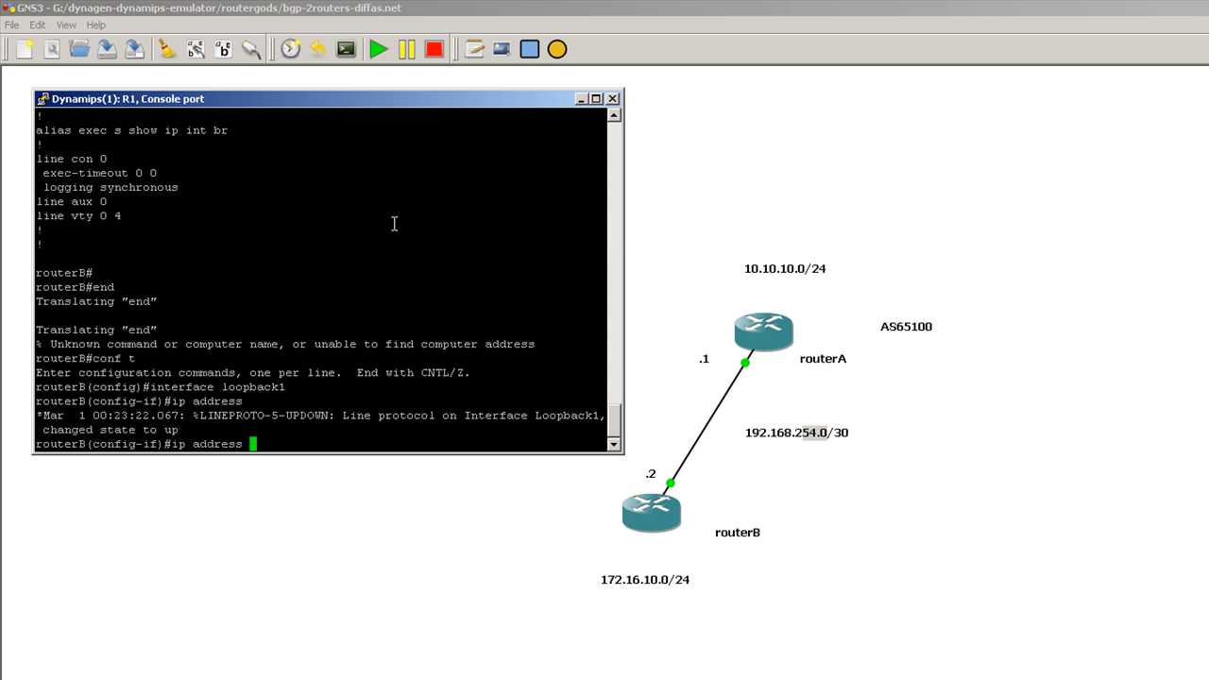
type("172.16")
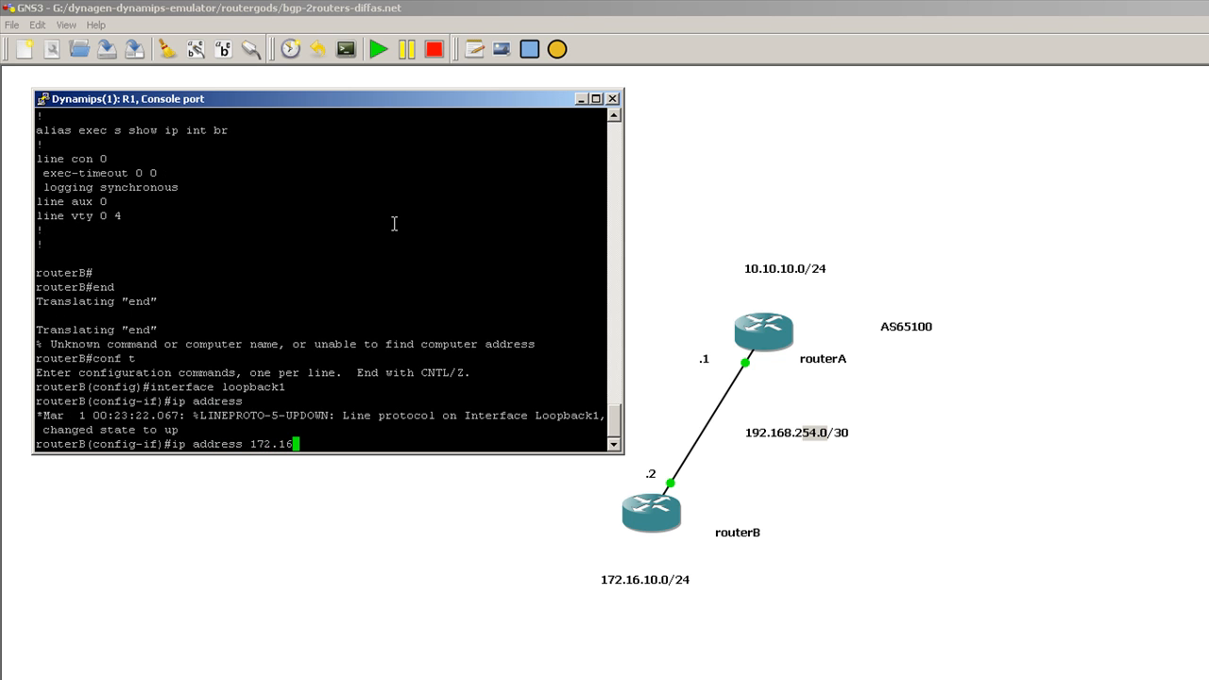
type(".10")
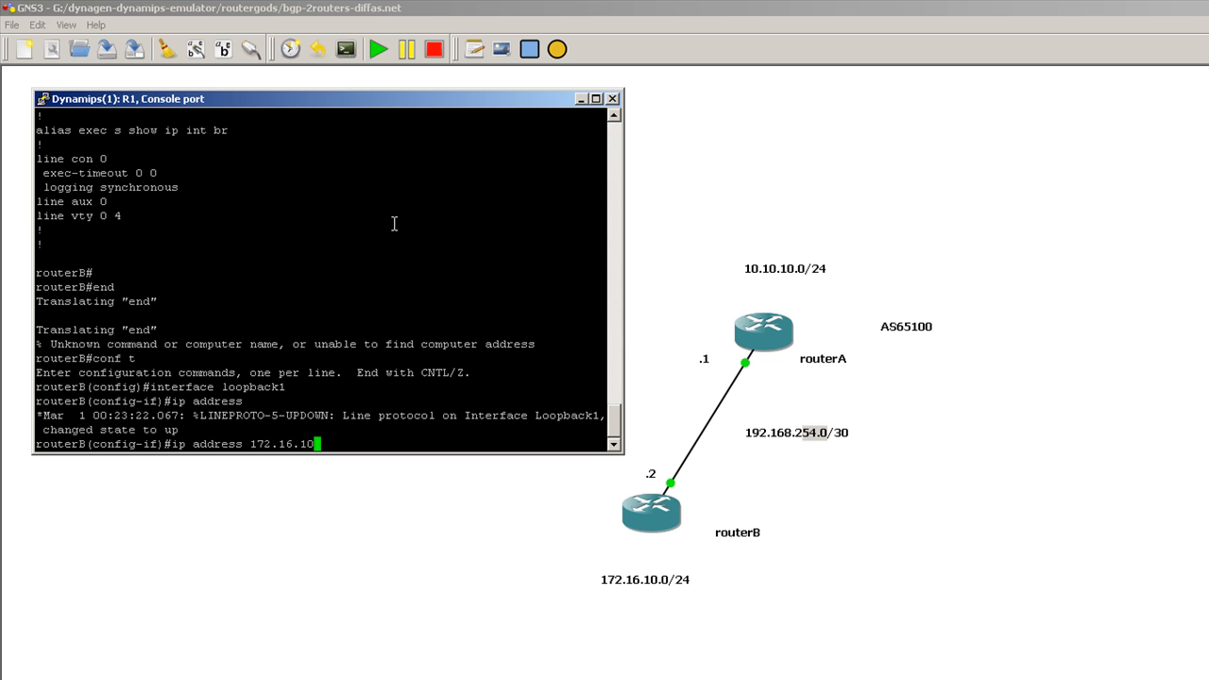
type(".1 255.")
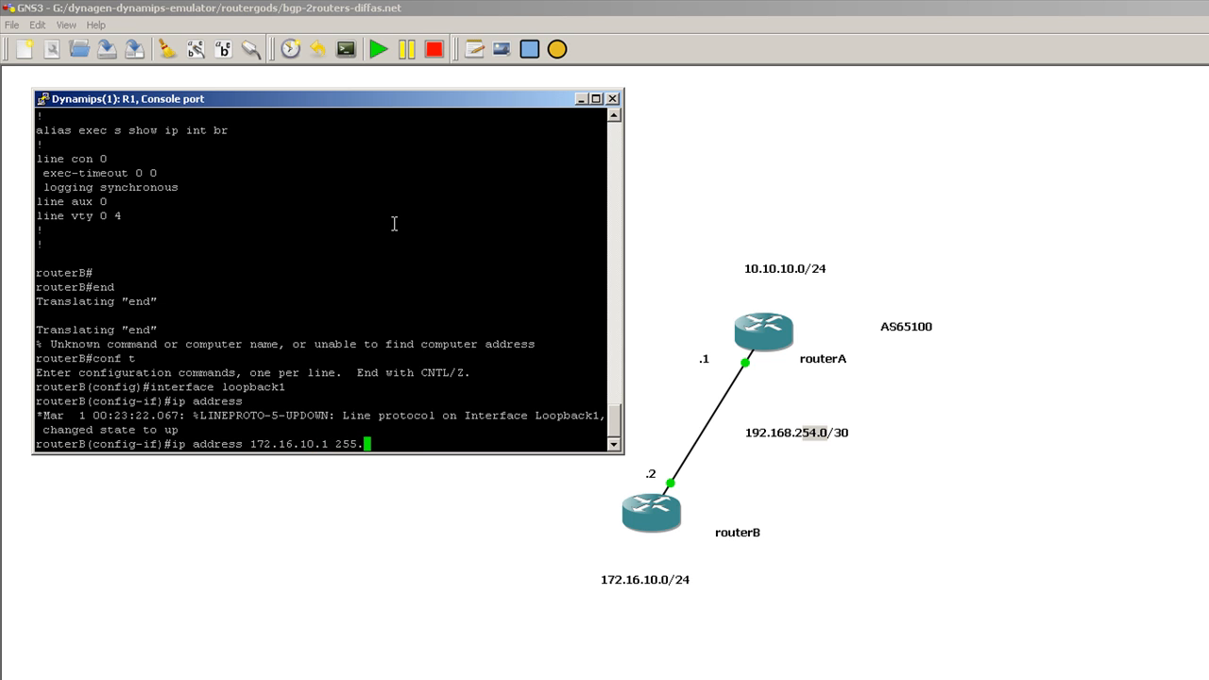
type("55.255.0")
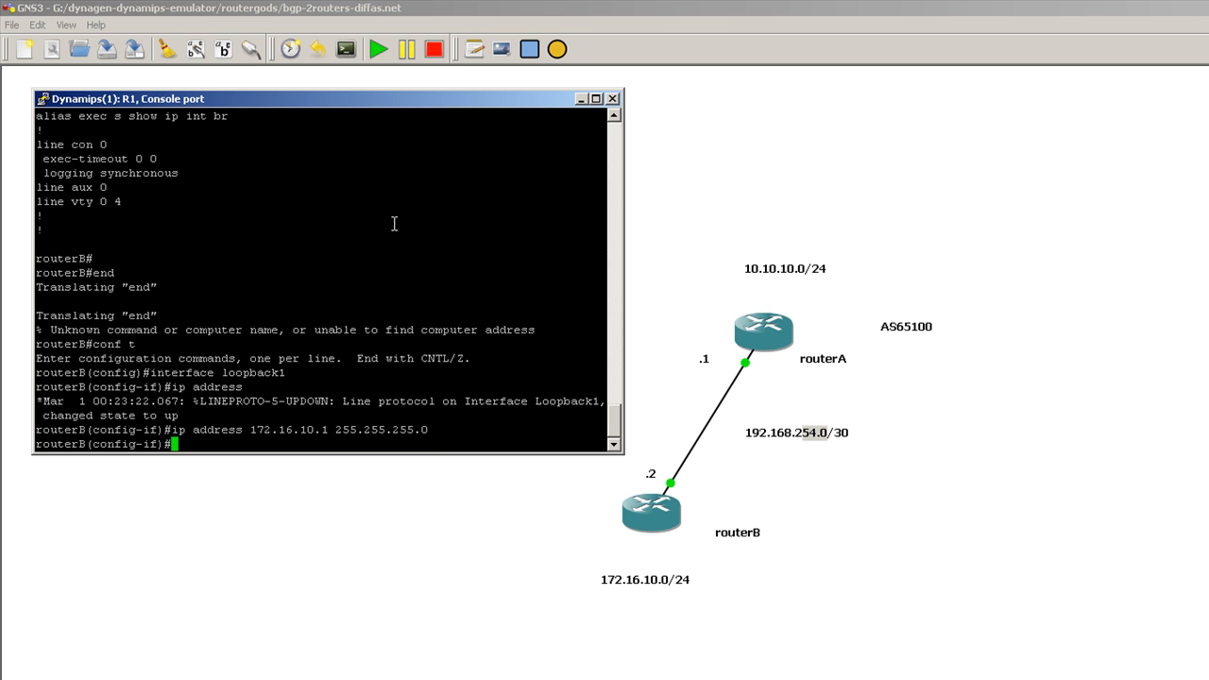
Step: Advertise network 172.16.10.0 mask 255.255.255.0 under router bgp, then end configuration
type("router bgp 65100")
type("netw")
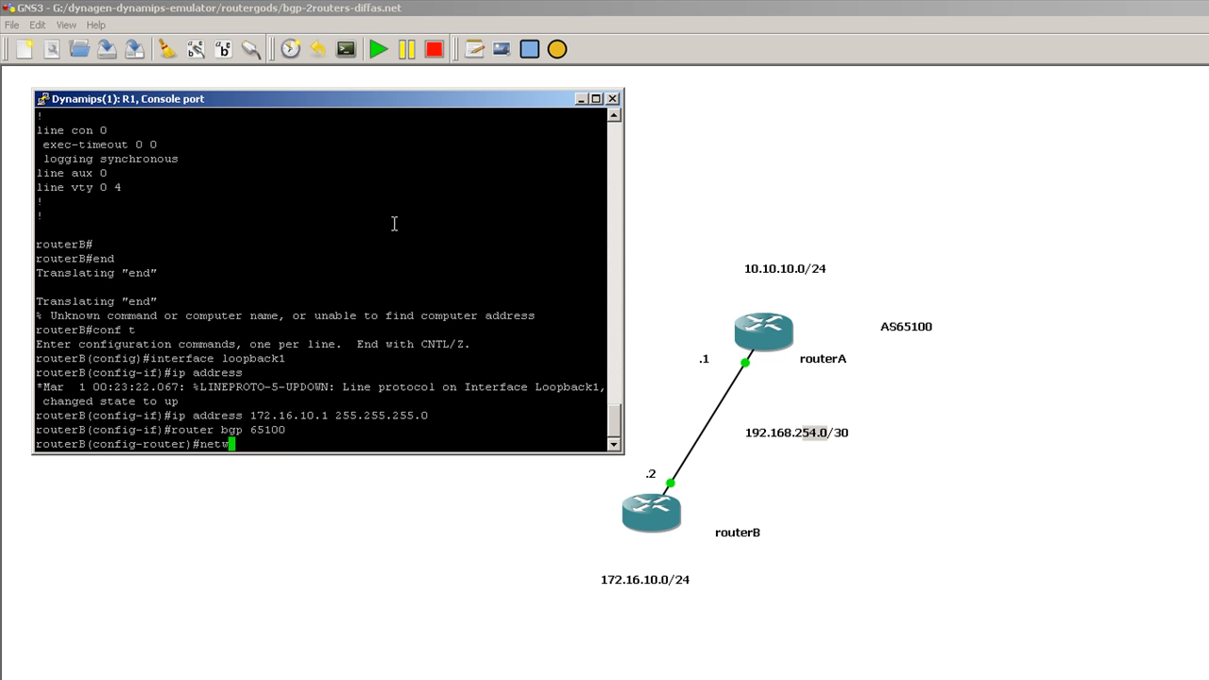
type("ork 172.16.10")
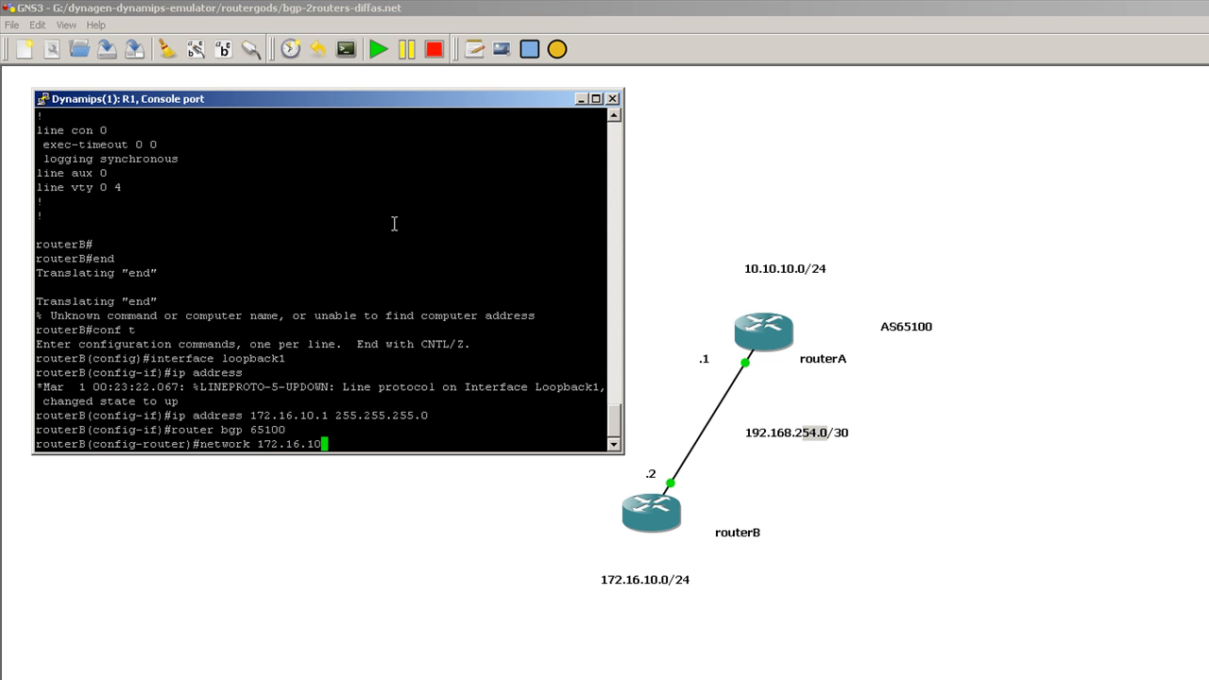
type(".0 mask")
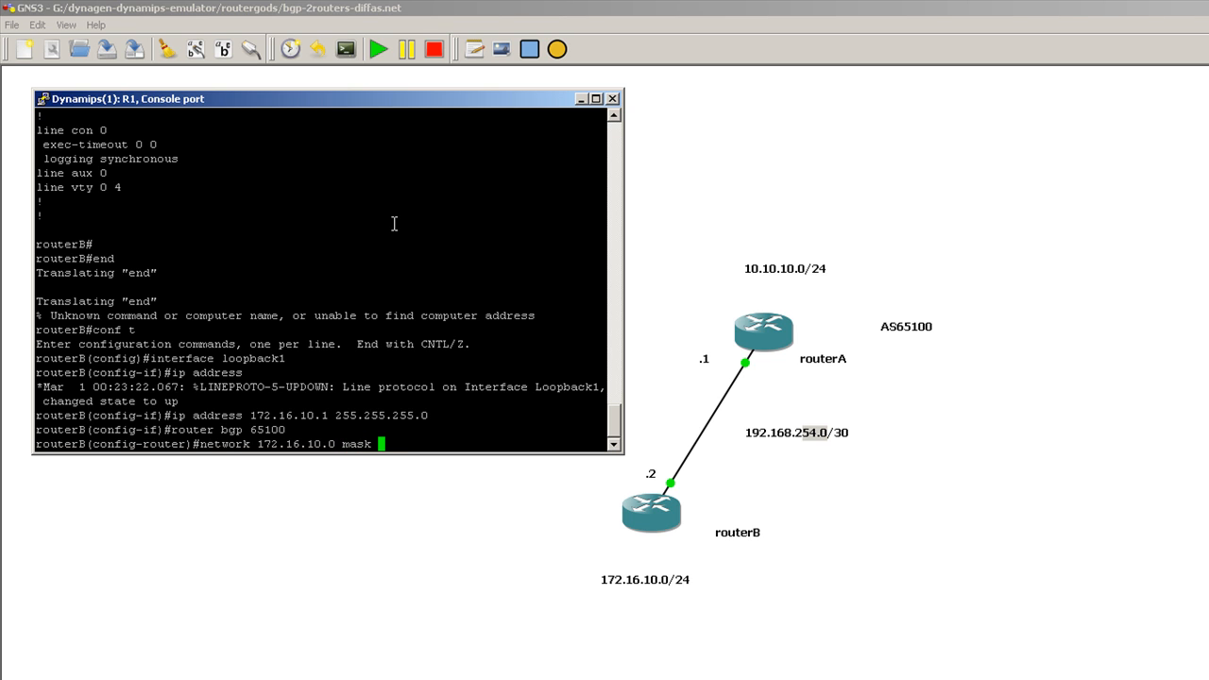
type("255.255")
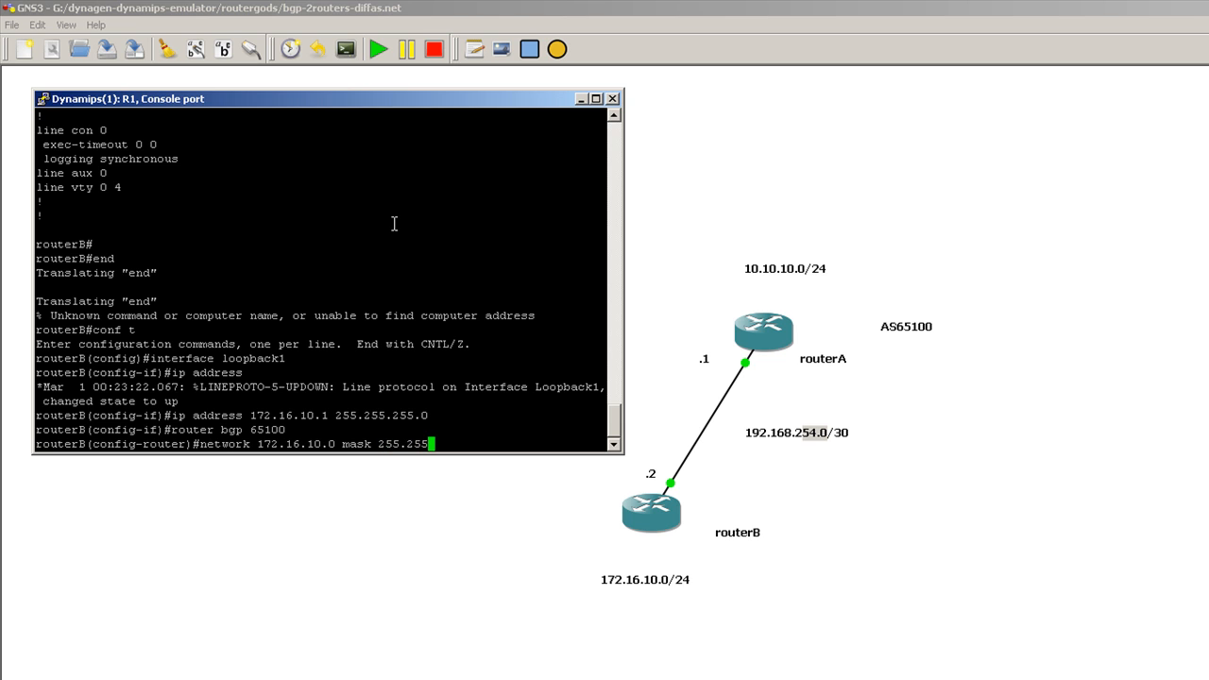
type("255.")
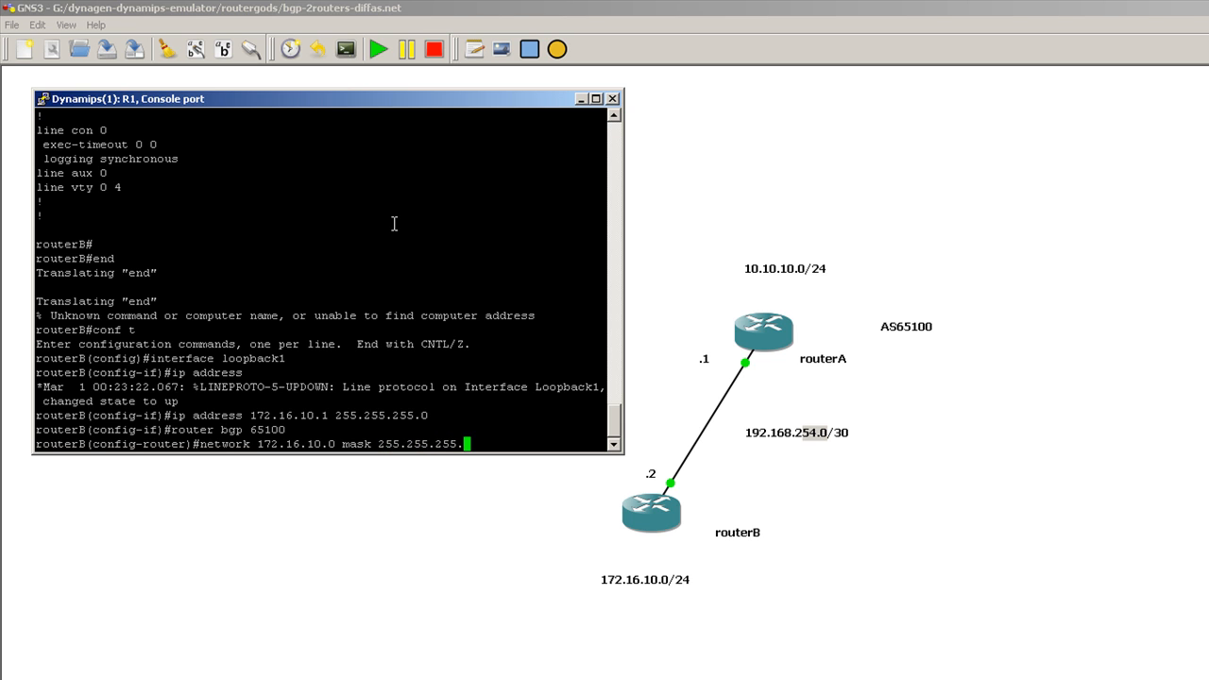
type("0")
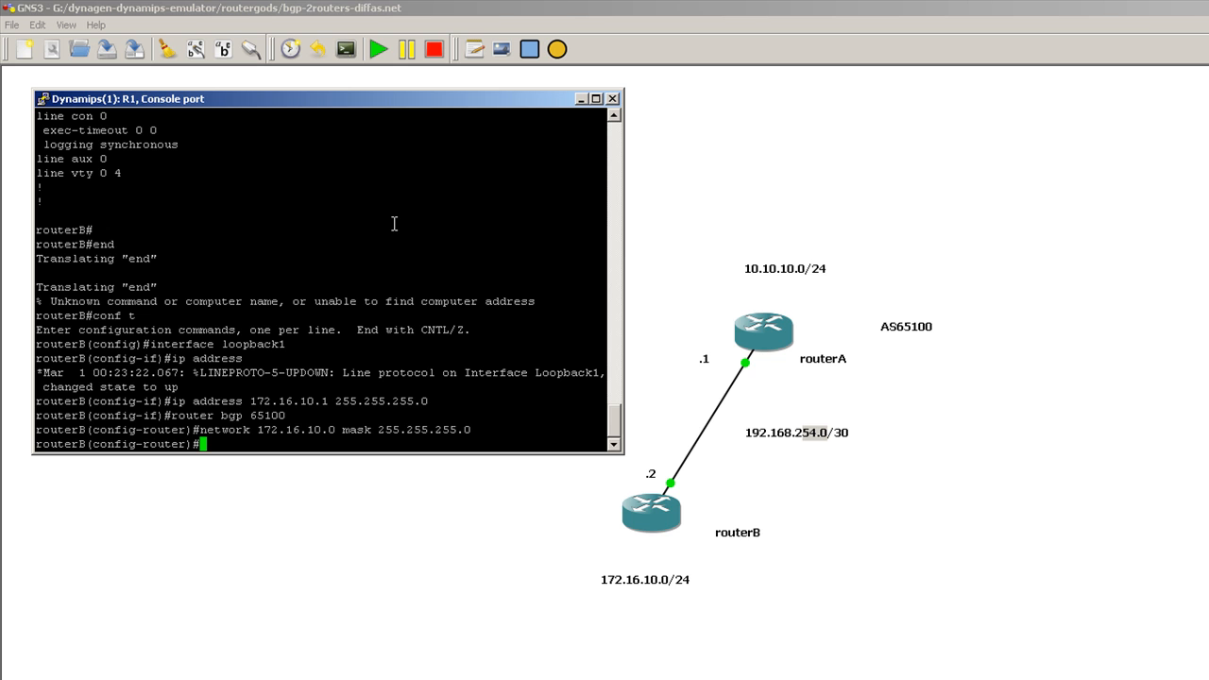
type("en")
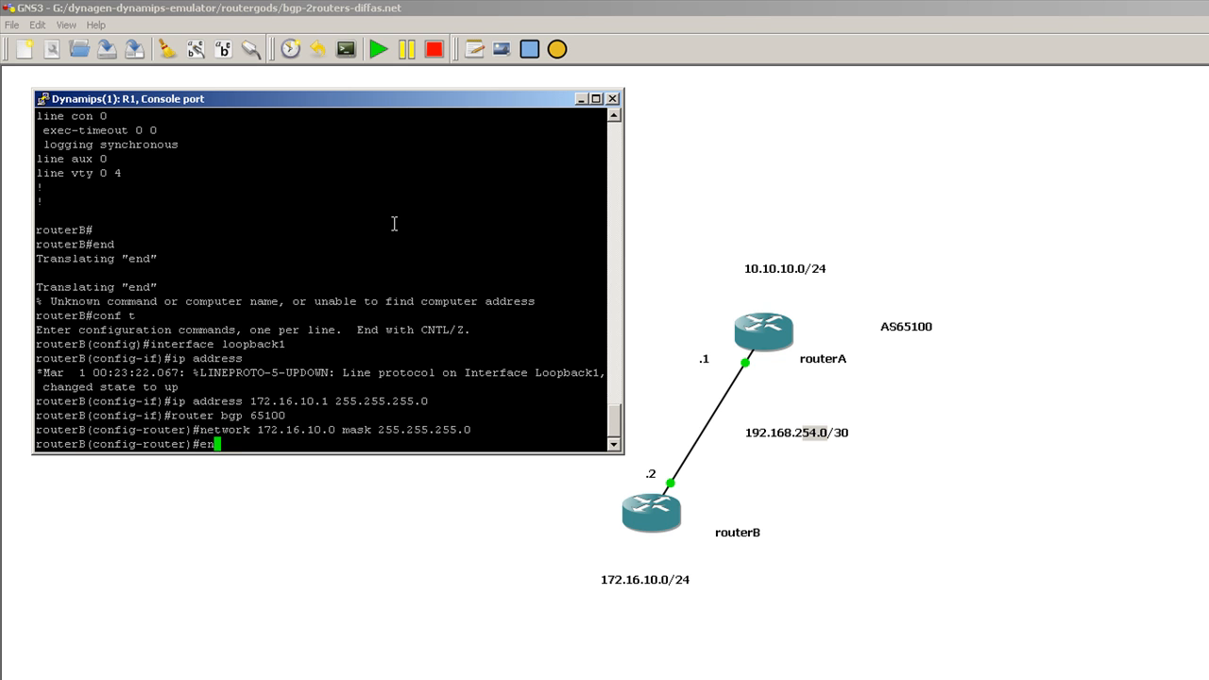
key("Return")
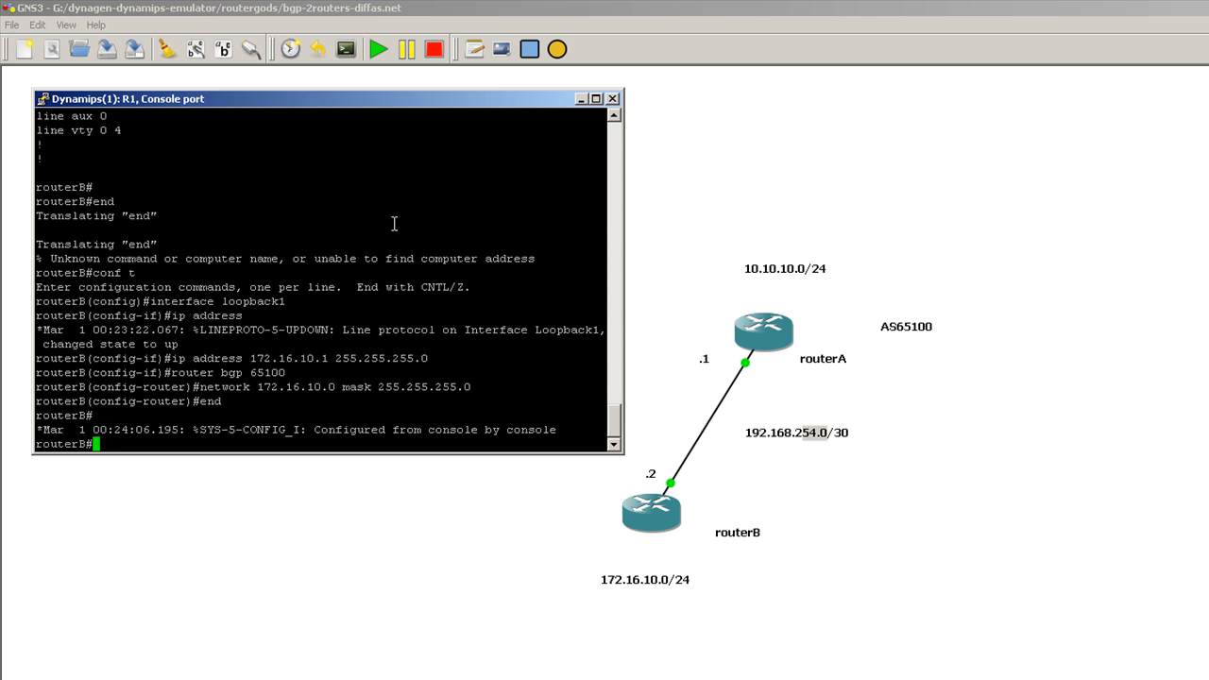
Step: Run show ip route on routerB to find the BGP route to 10.10.10.0/24
type("show ip route")
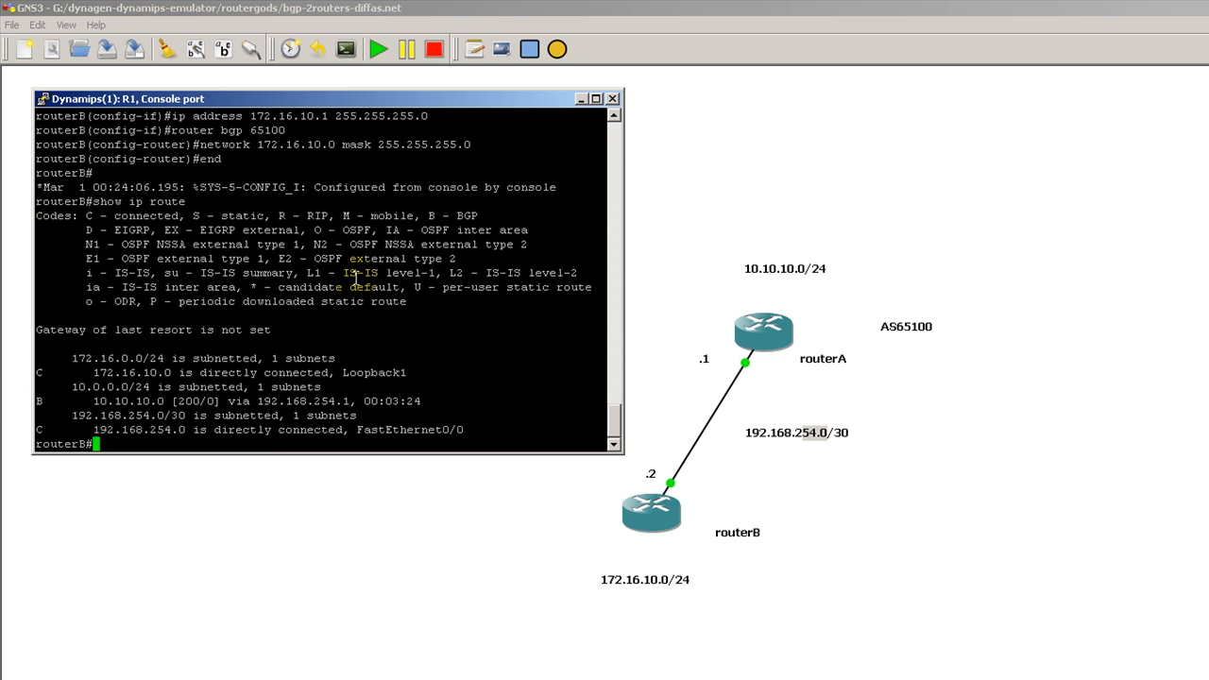
mouse_move(491, 219)
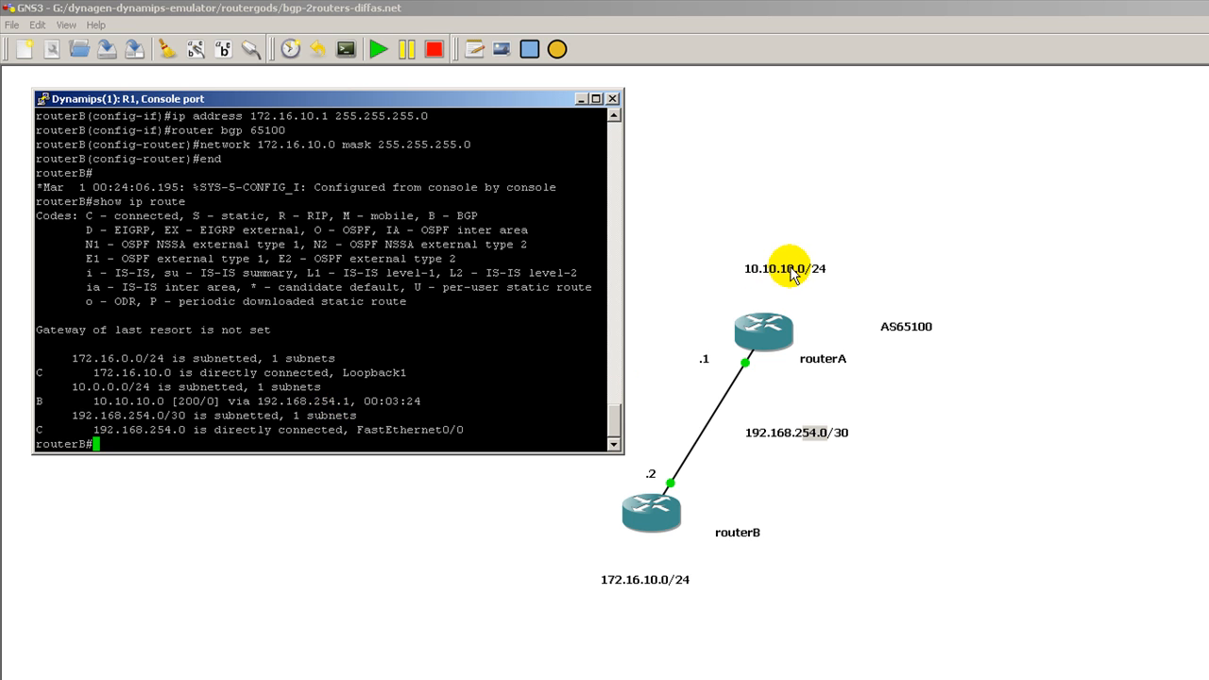
mouse_move(782, 307)
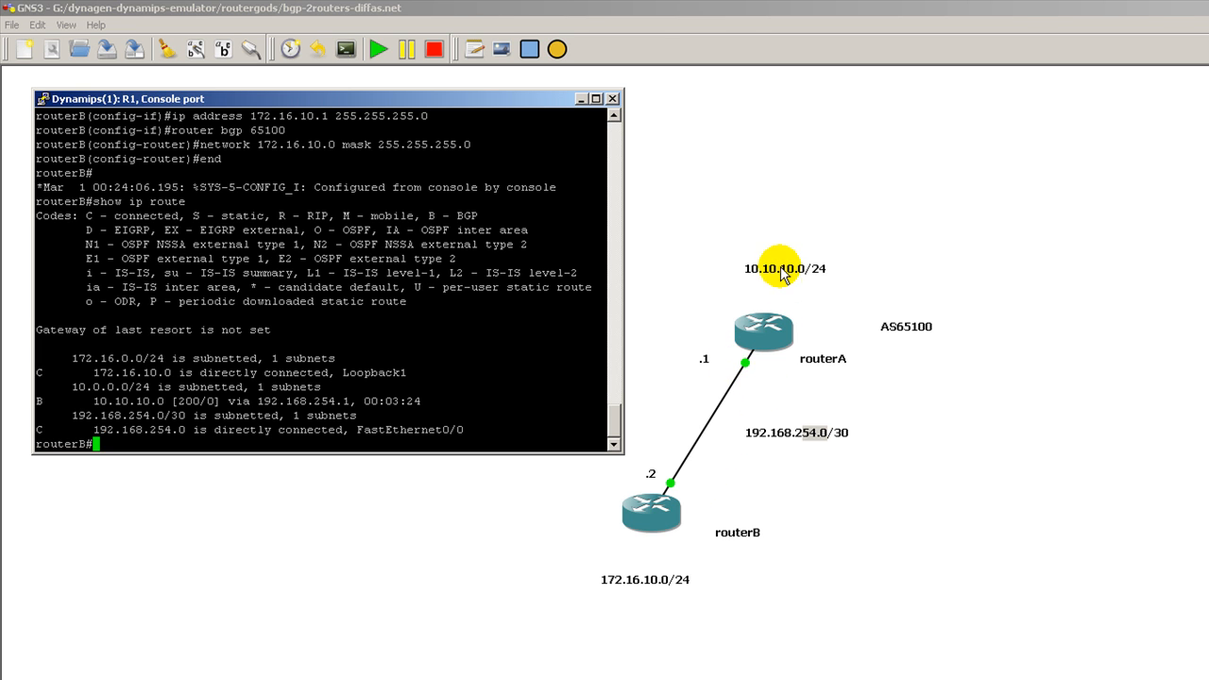
mouse_move(697, 311)
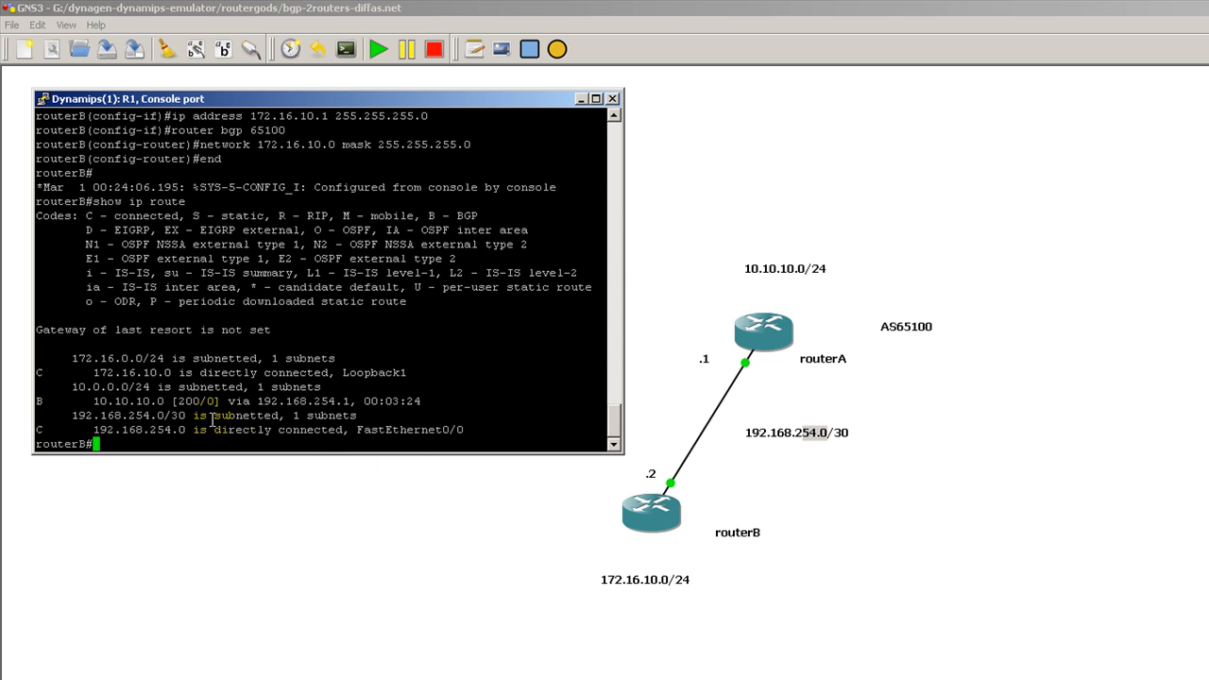
Step: Run show ip route in routerA's R0 console to see 172.16.10.0/24 via BGP
left_click(690, 321)
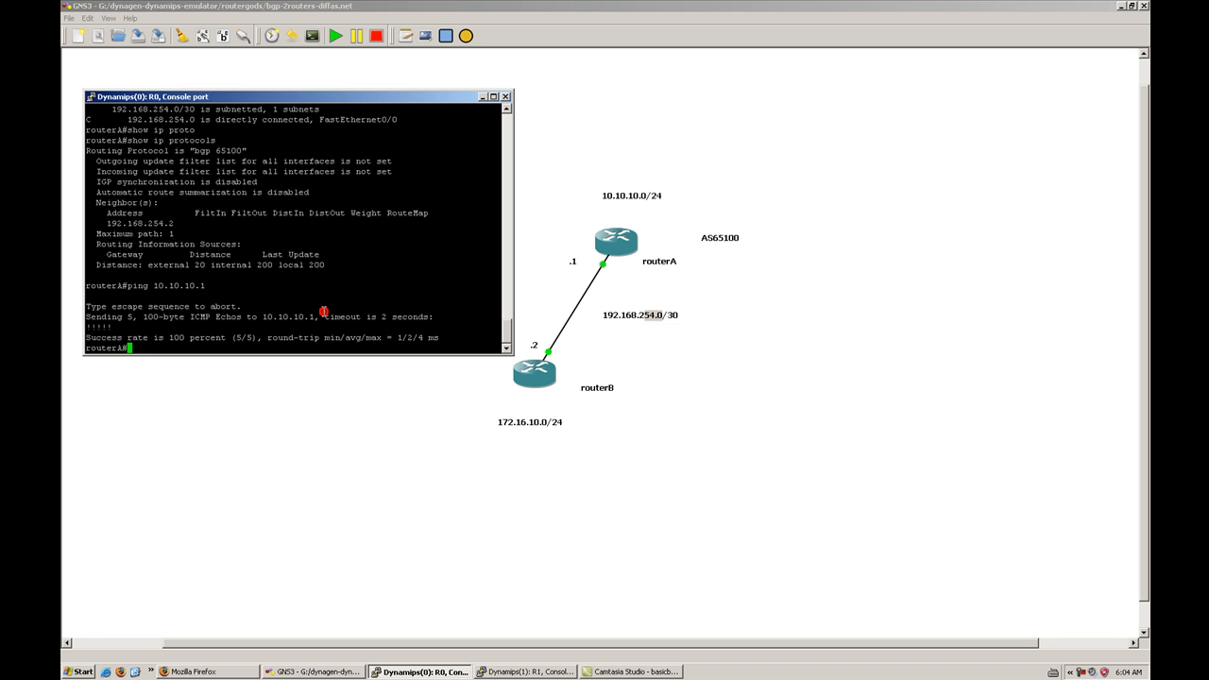
type("show ip route")
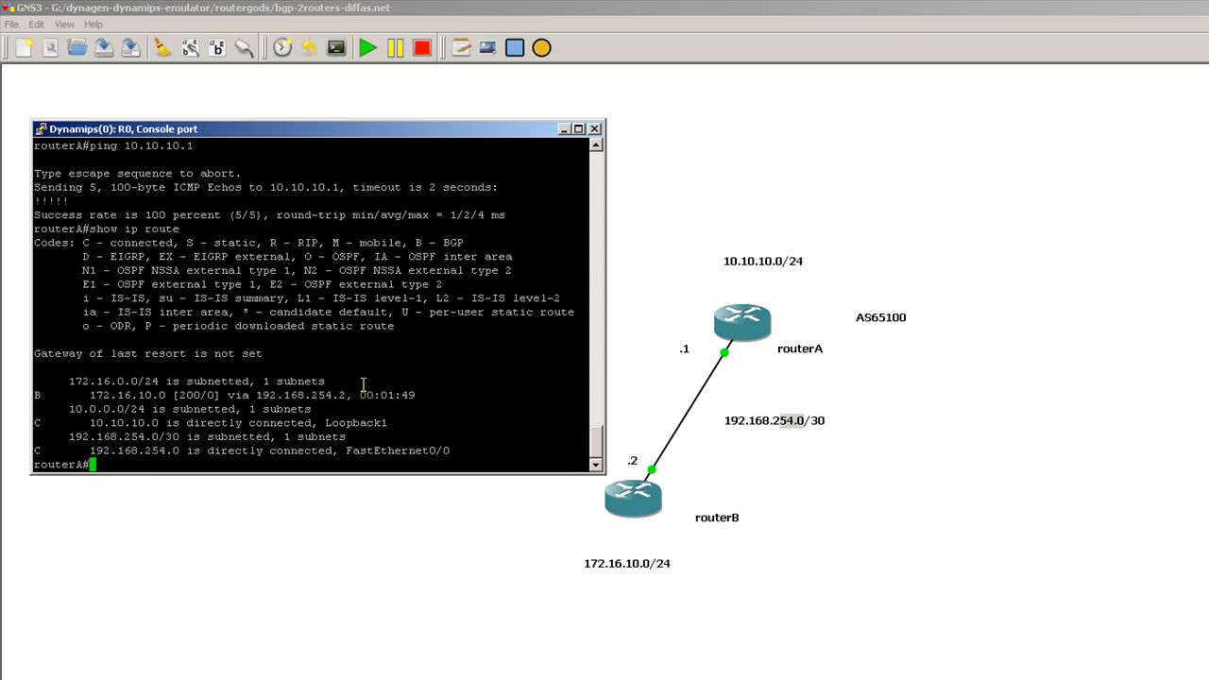
Step: List show ip route options, then run show ip route bgp on routerA
type("show ip r")
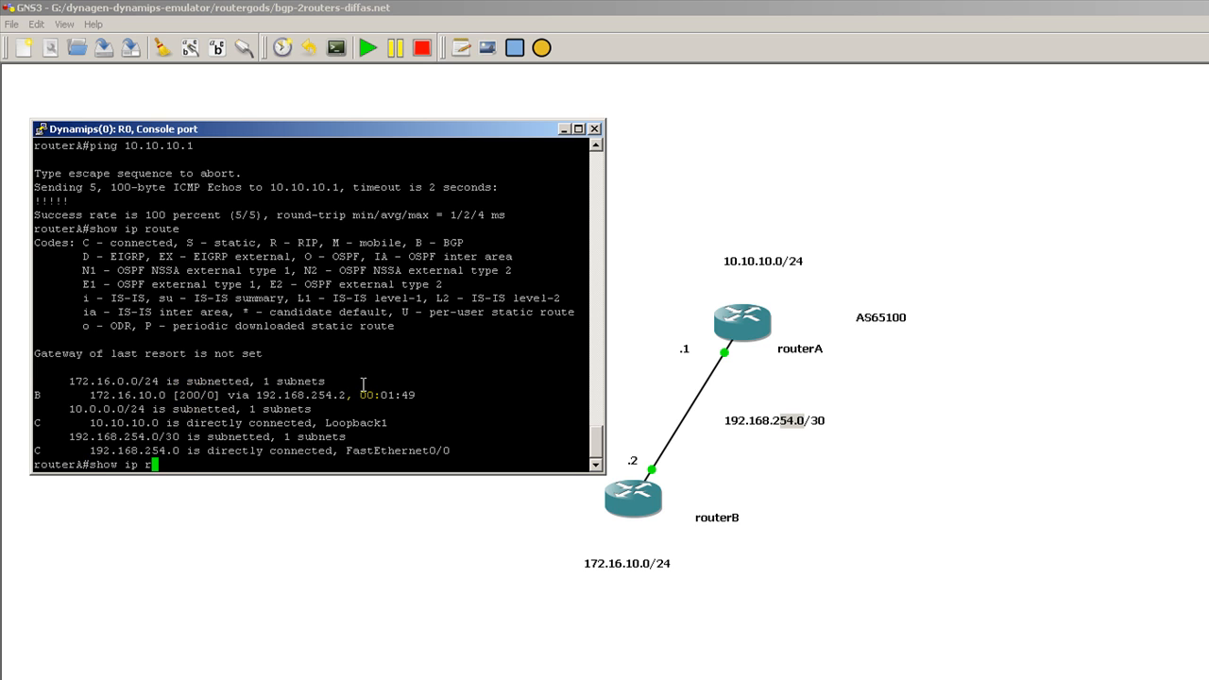
type("?")
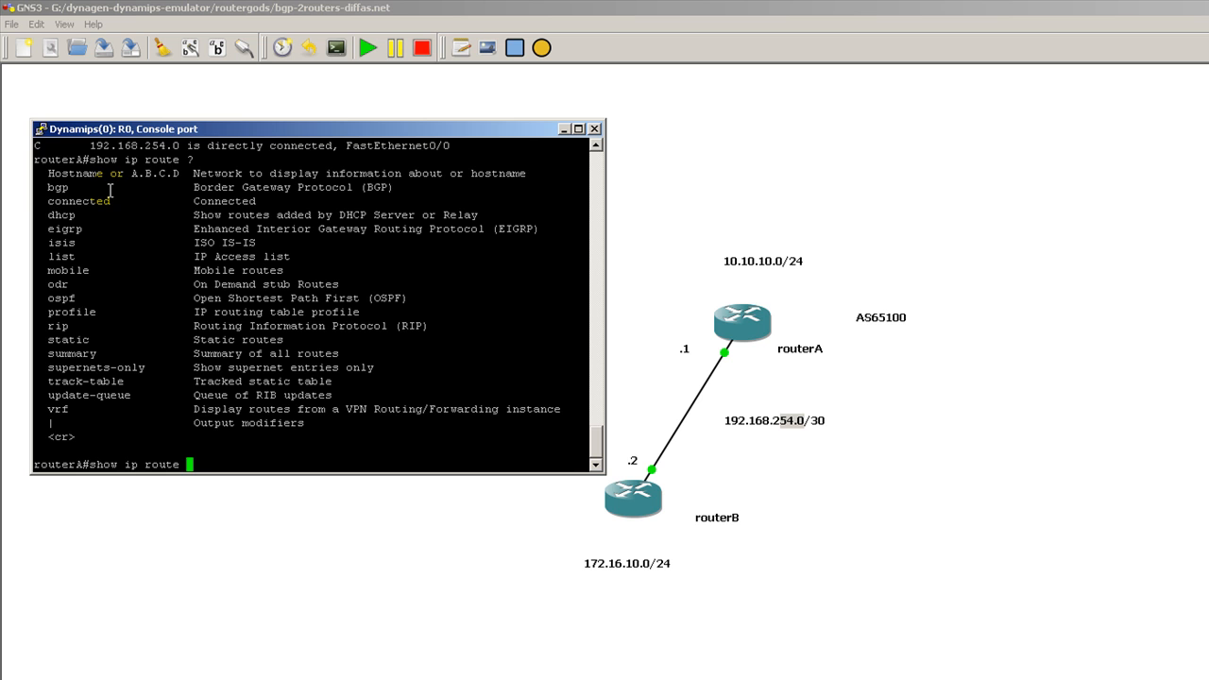
type("bgp")
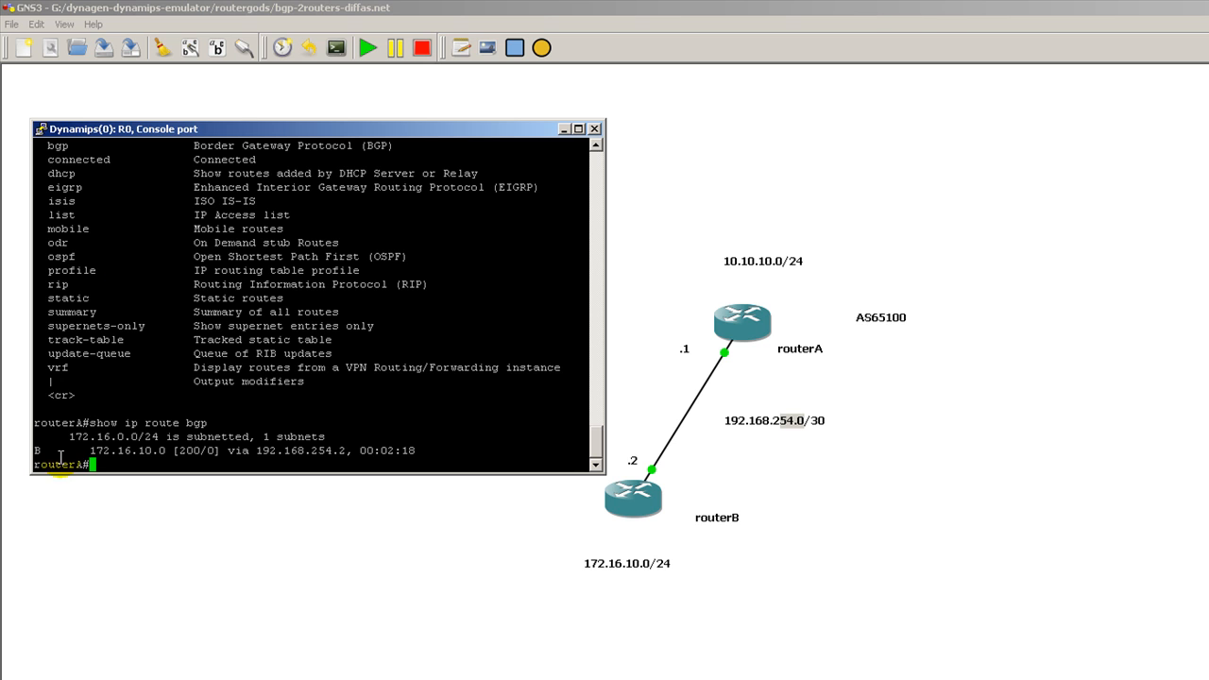
mouse_move(130, 456)
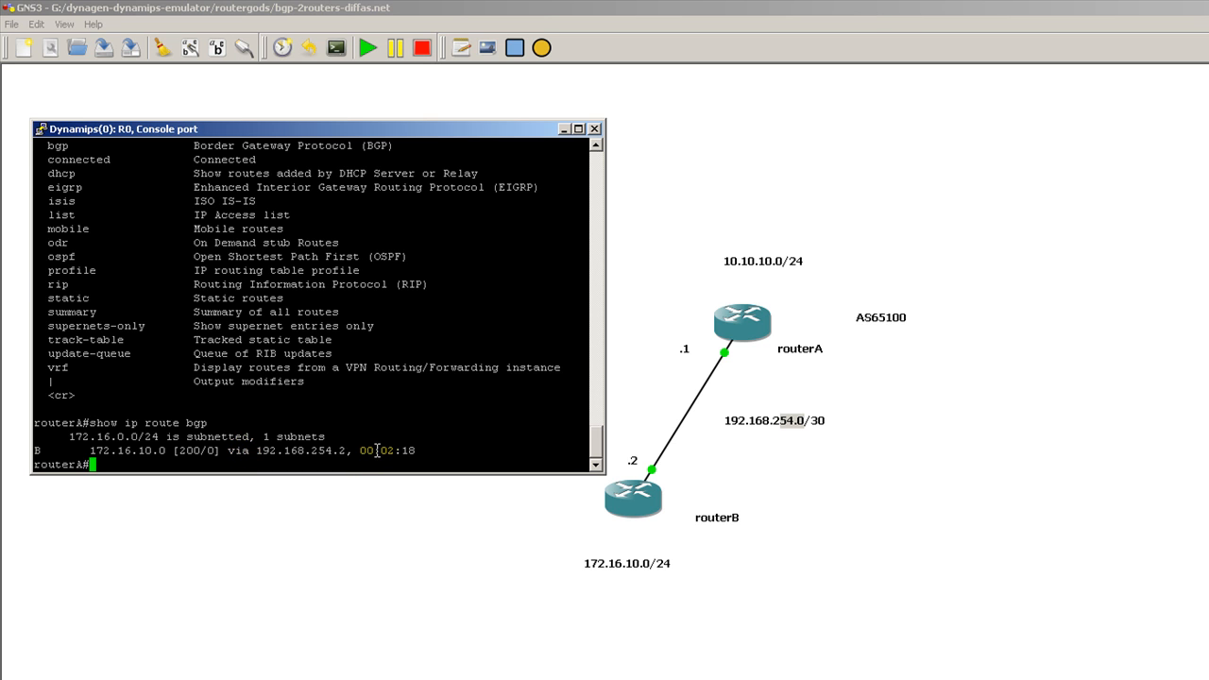
type("show ip protocols")
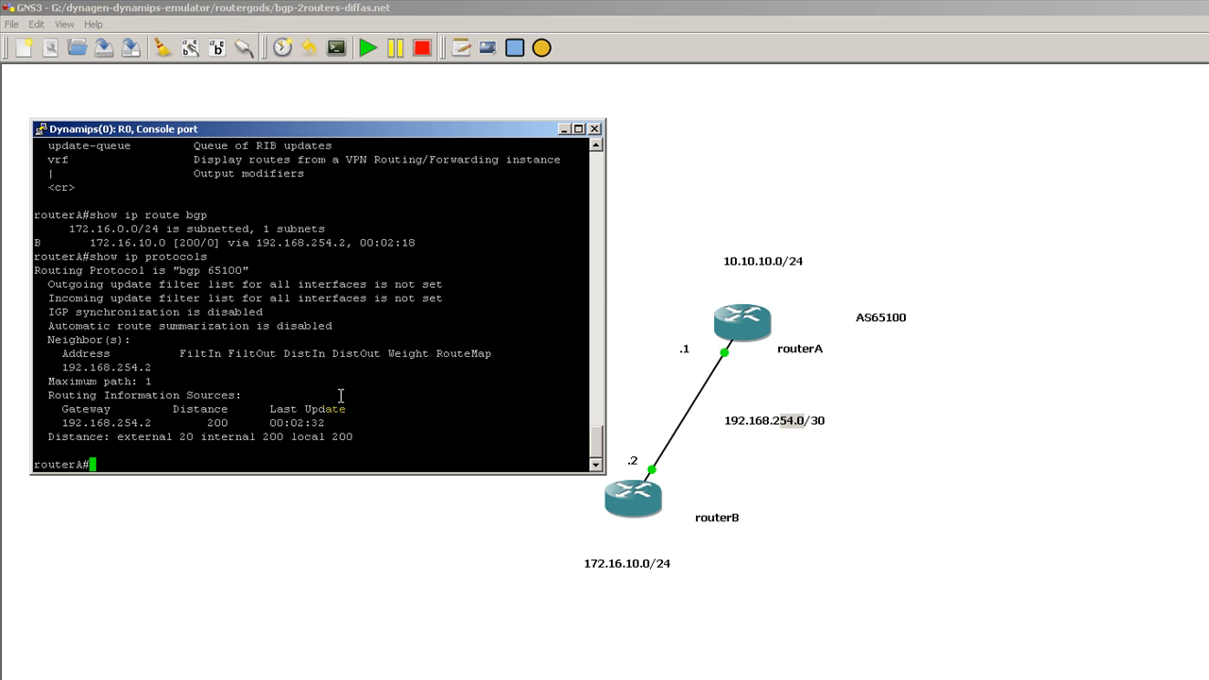
mouse_move(394, 416)
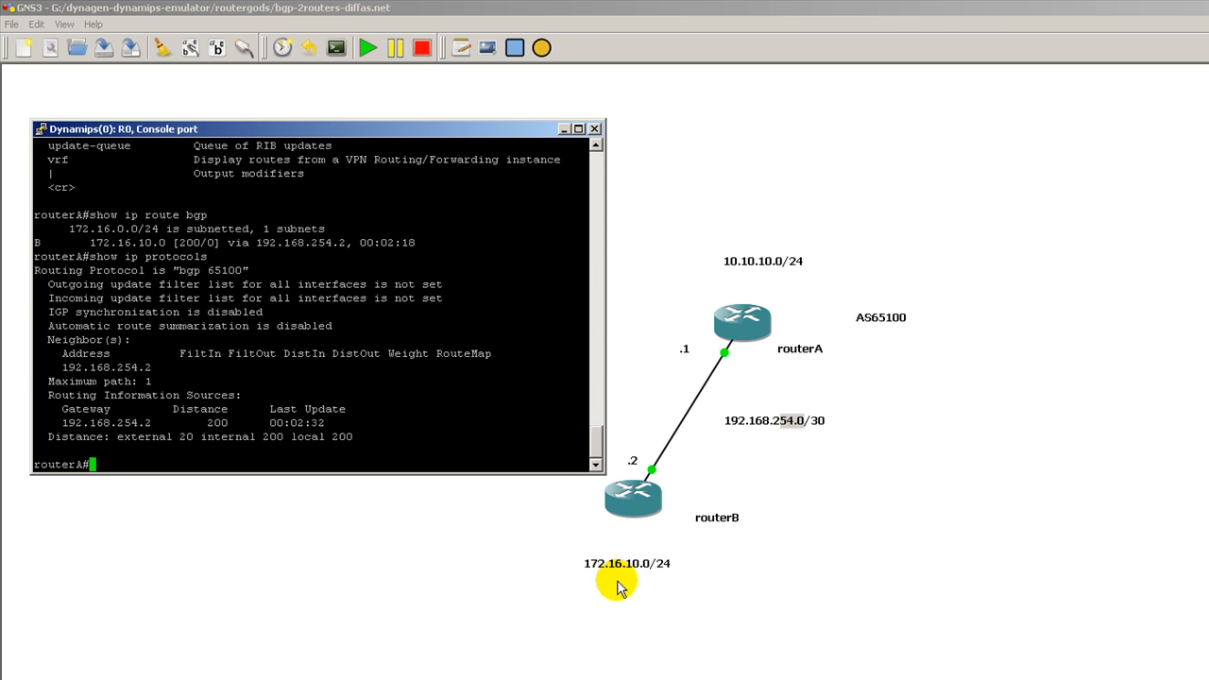
mouse_move(657, 588)
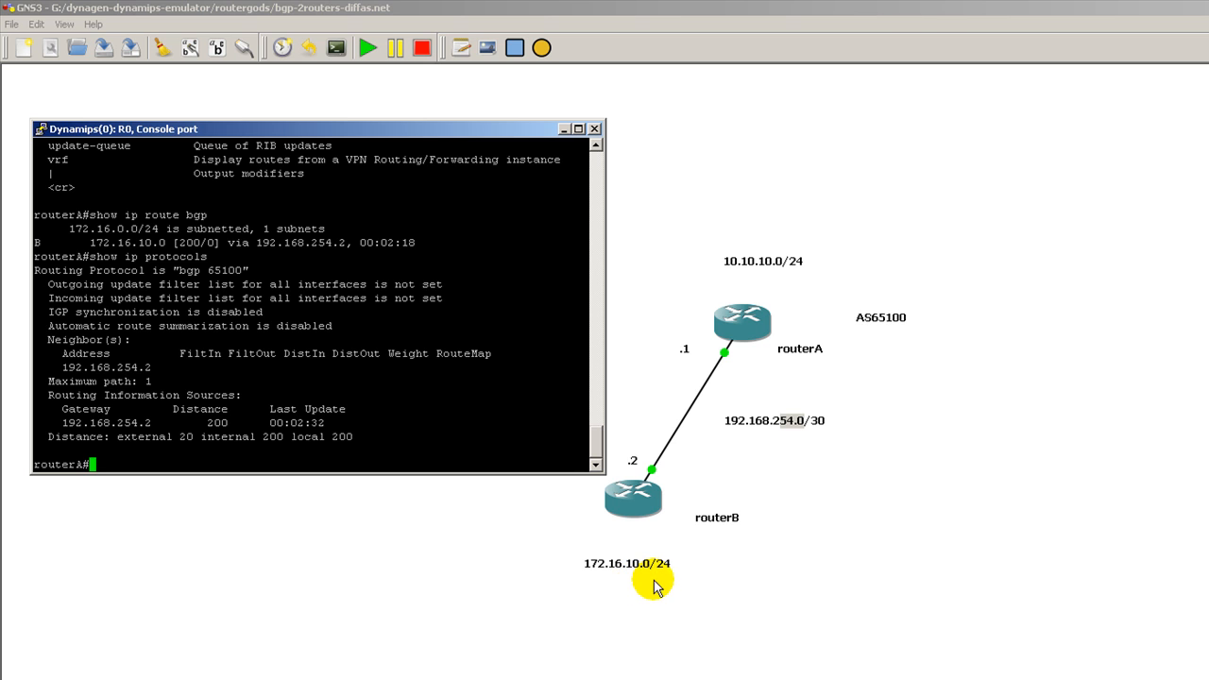
mouse_move(711, 592)
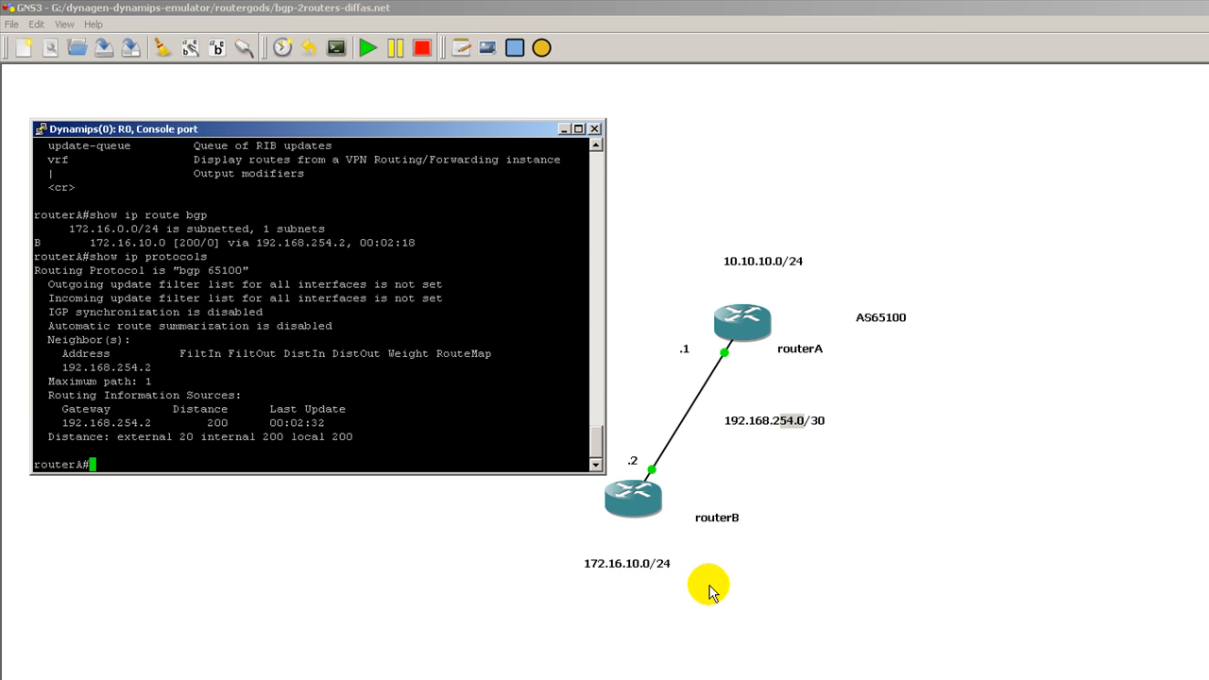
mouse_move(729, 576)
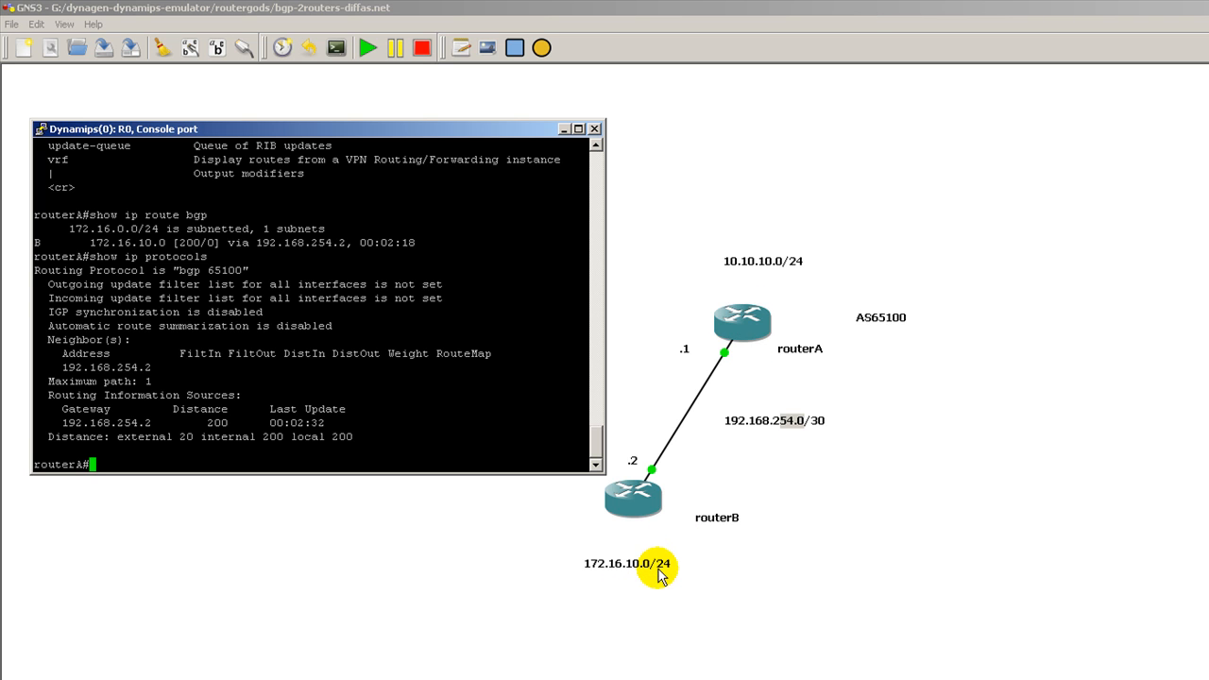
mouse_move(763, 261)
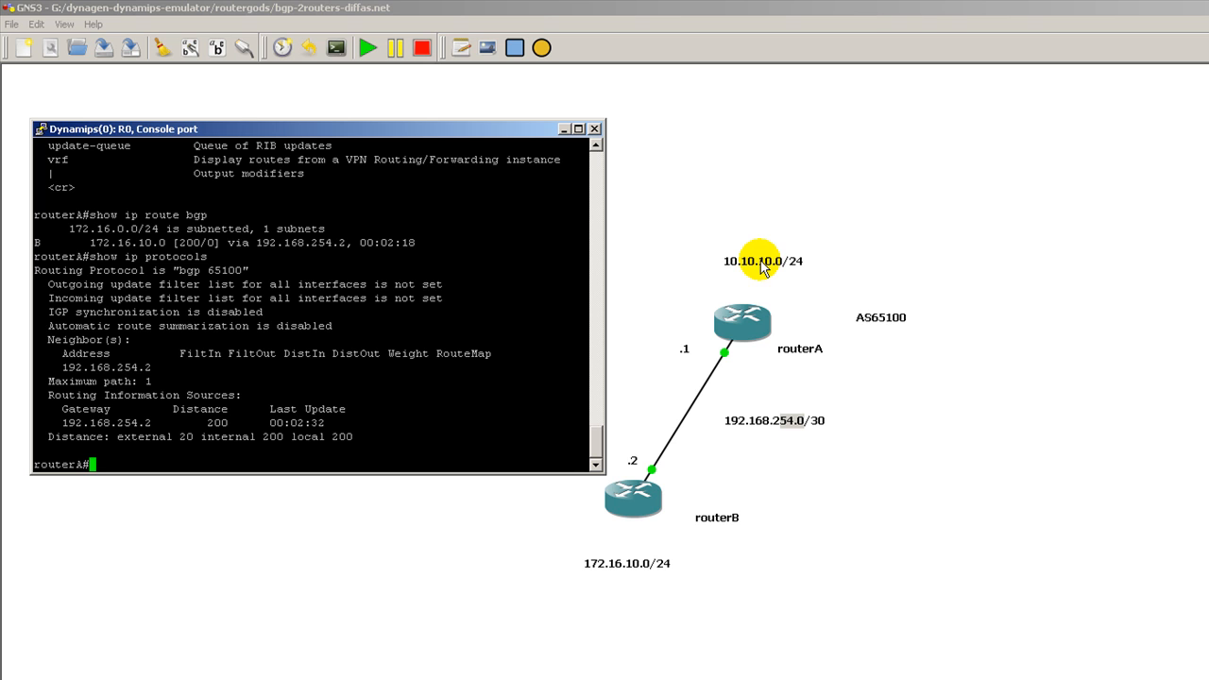
mouse_move(765, 444)
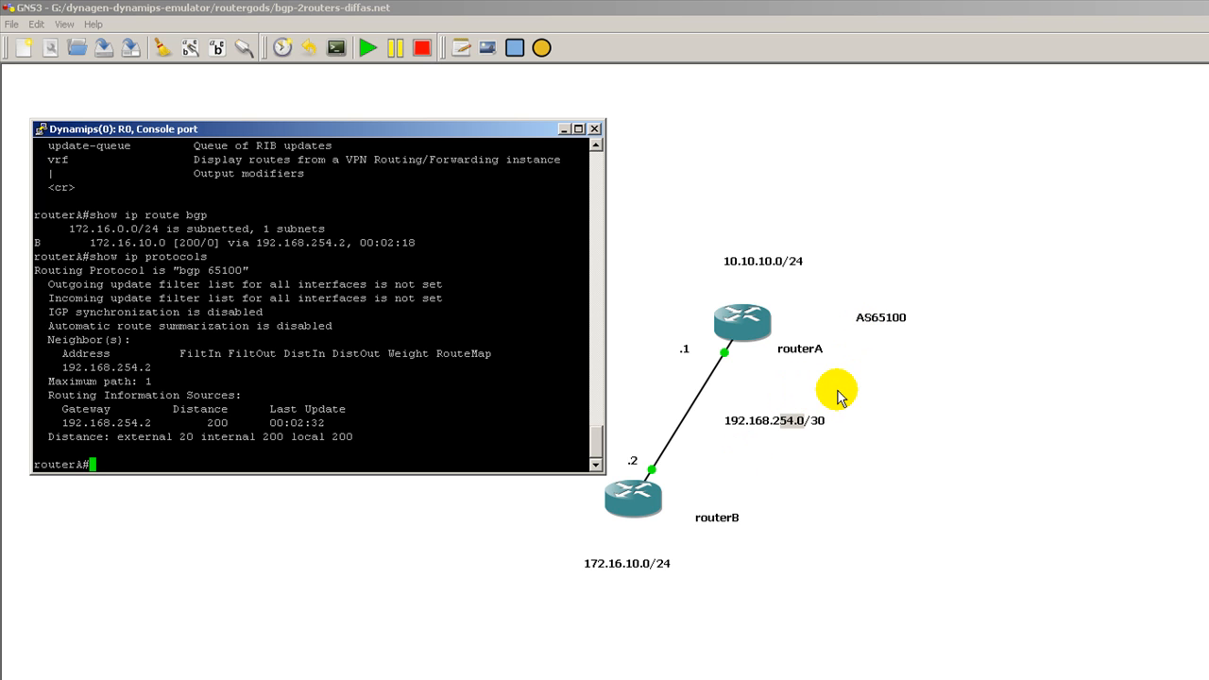
mouse_move(831, 401)
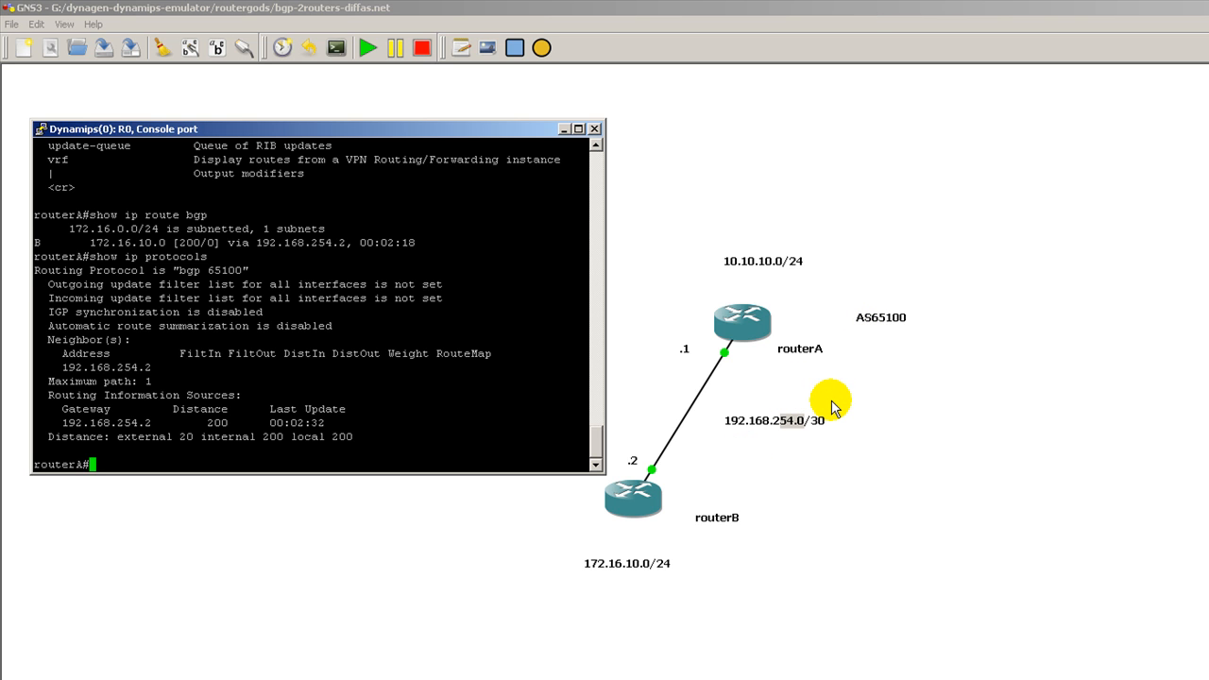